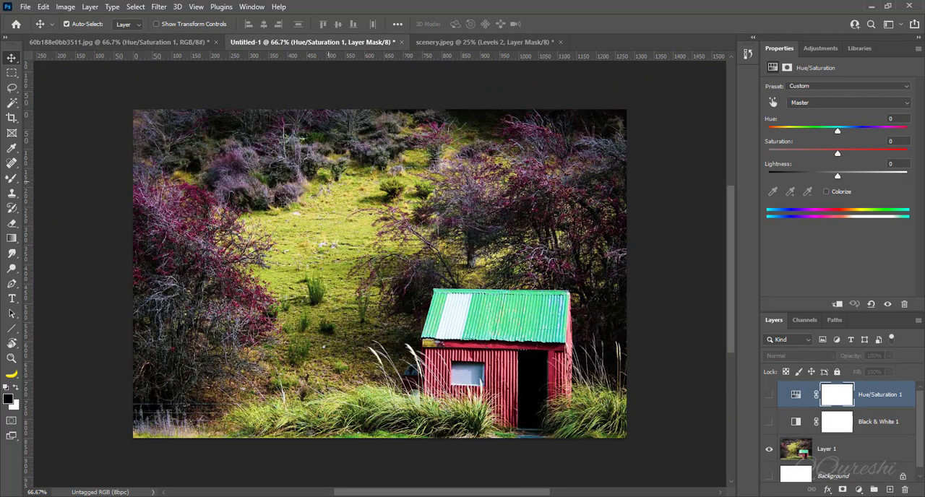
mouse_move(700, 430)
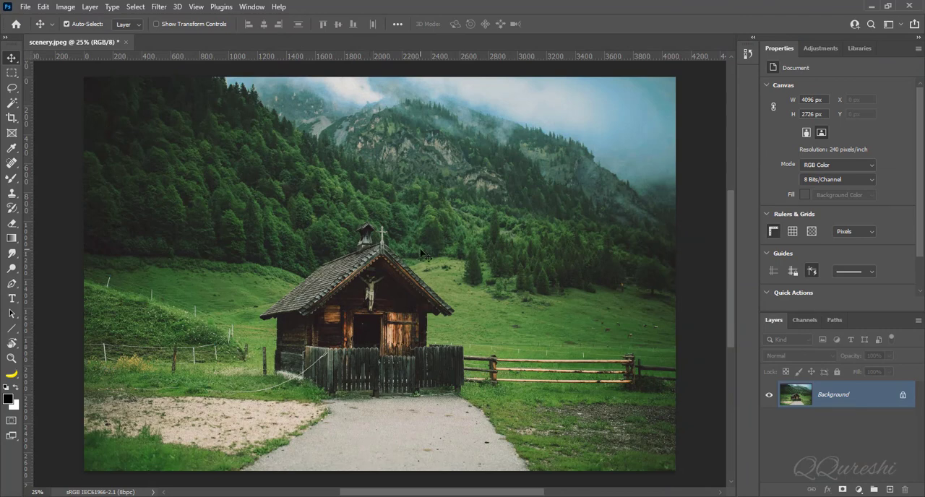
mouse_move(784, 451)
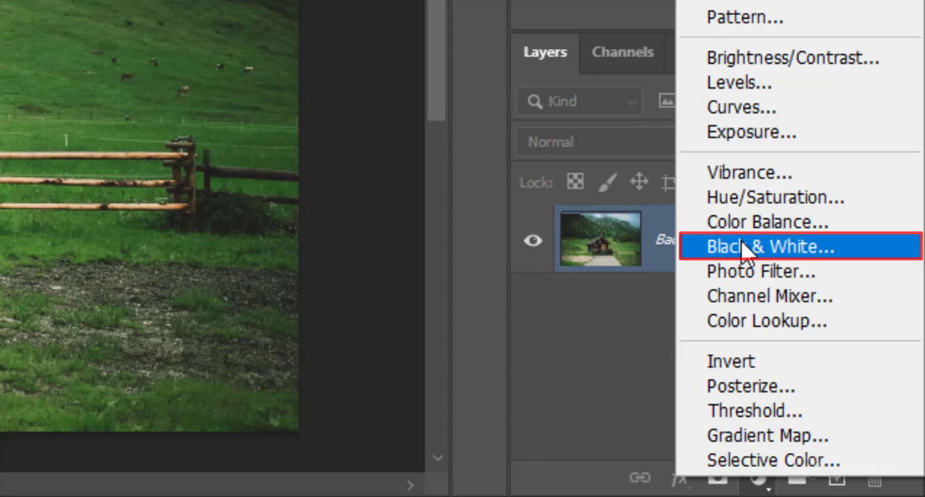
Step: Add a Black & White adjustment layer over the cabin photo and set its blend mode to Luminosity
click(771, 246)
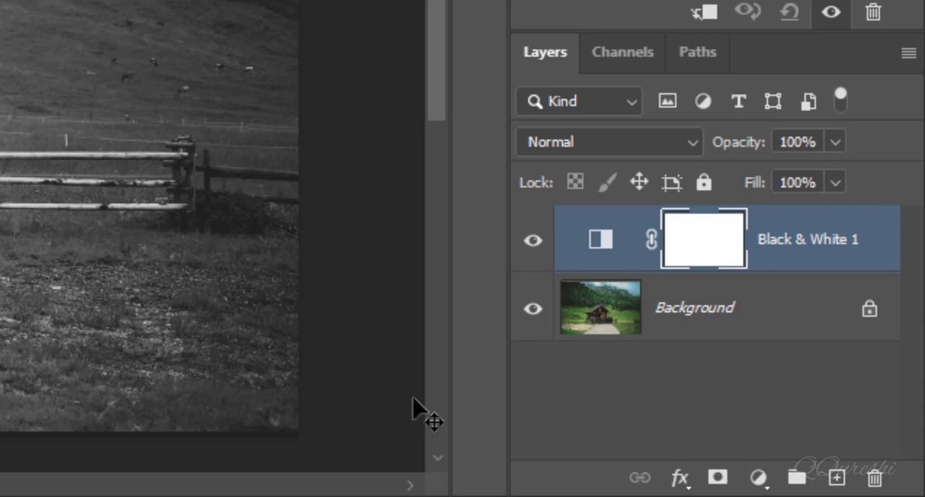
mouse_move(607, 238)
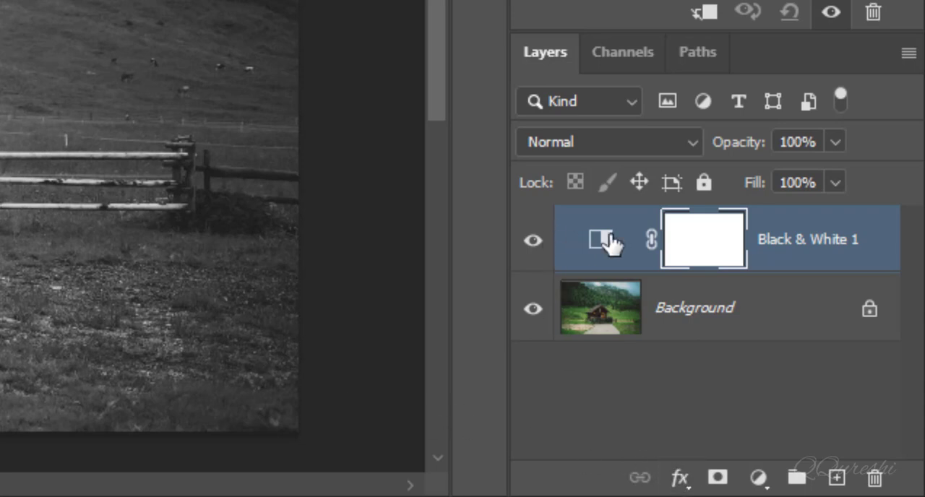
mouse_move(578, 145)
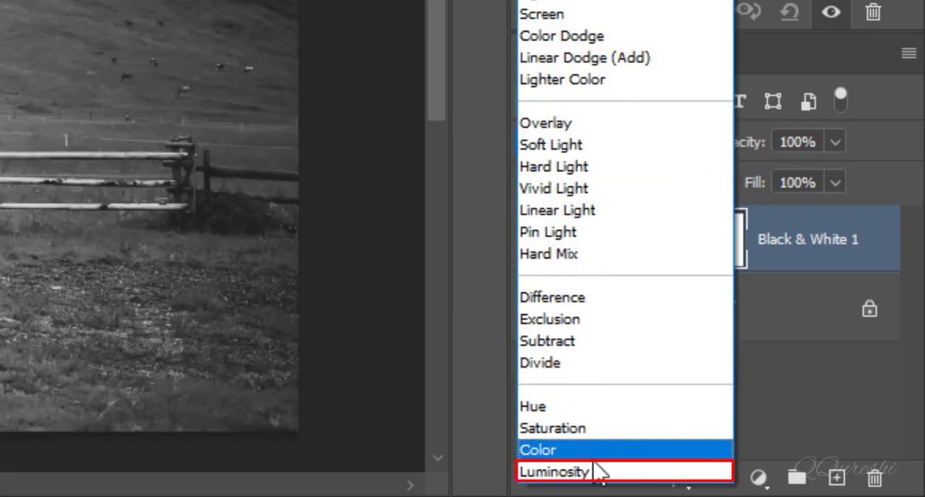
click(555, 471)
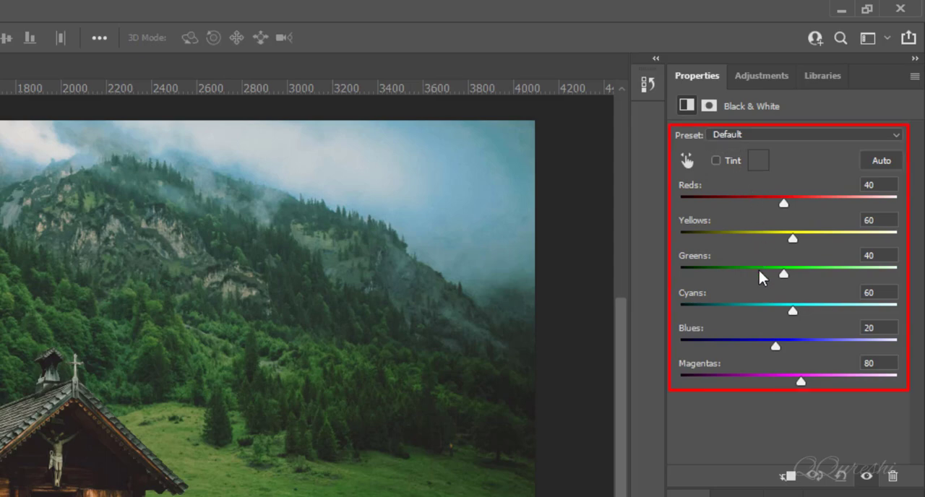
mouse_move(774, 173)
text(-15)
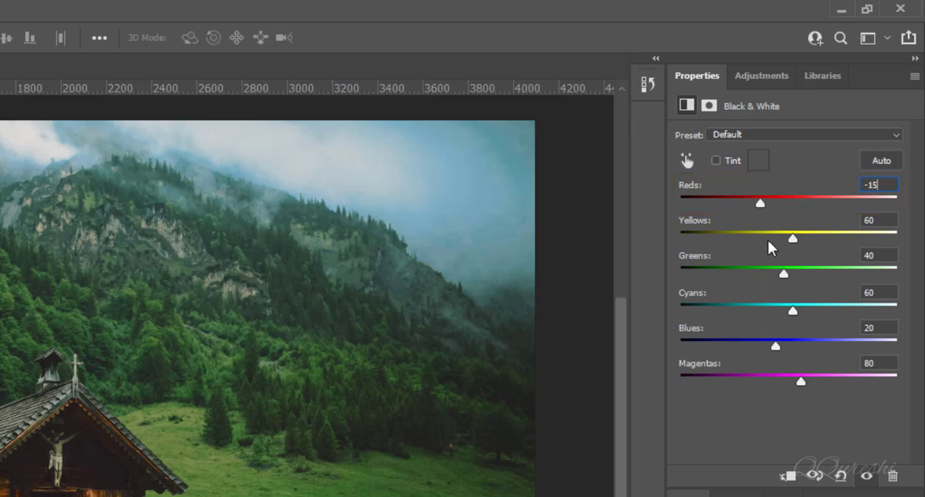
Step: Set the Black & White layer's Yellows to 170 and start entering the Greens value of 125
click(878, 220)
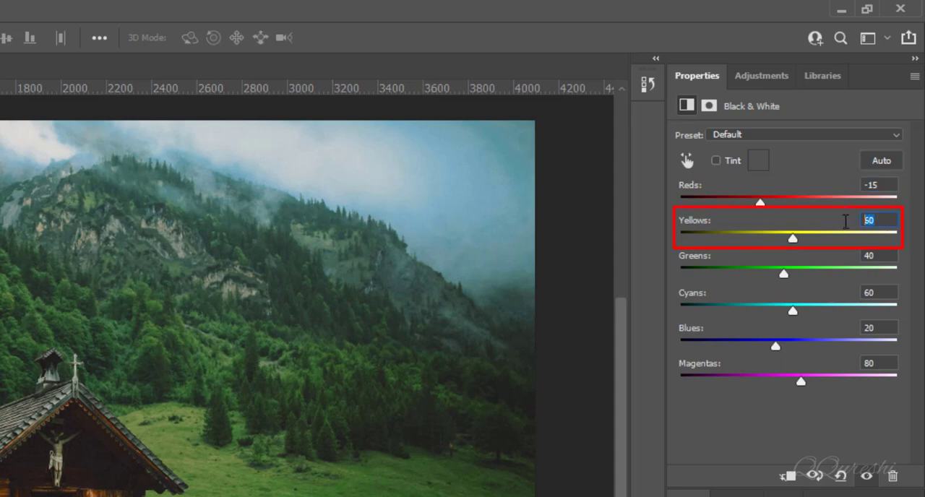
text(170)
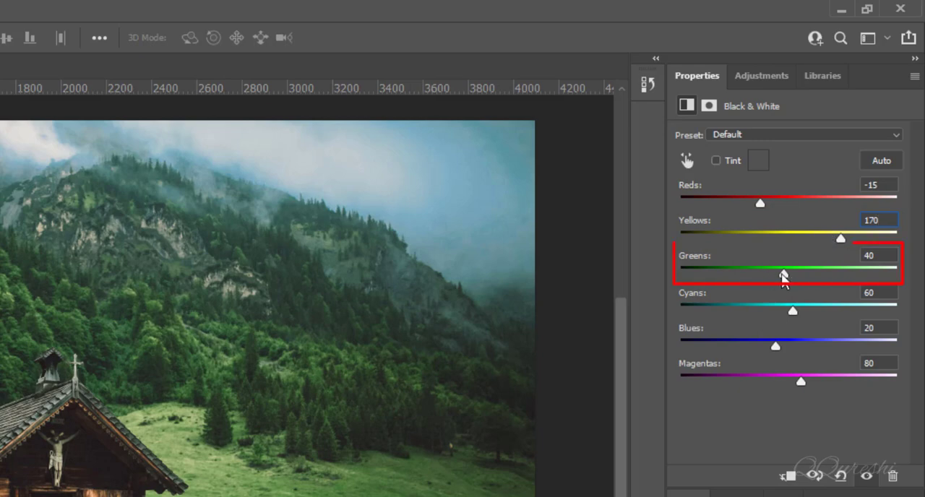
double_click(878, 255)
text(125)
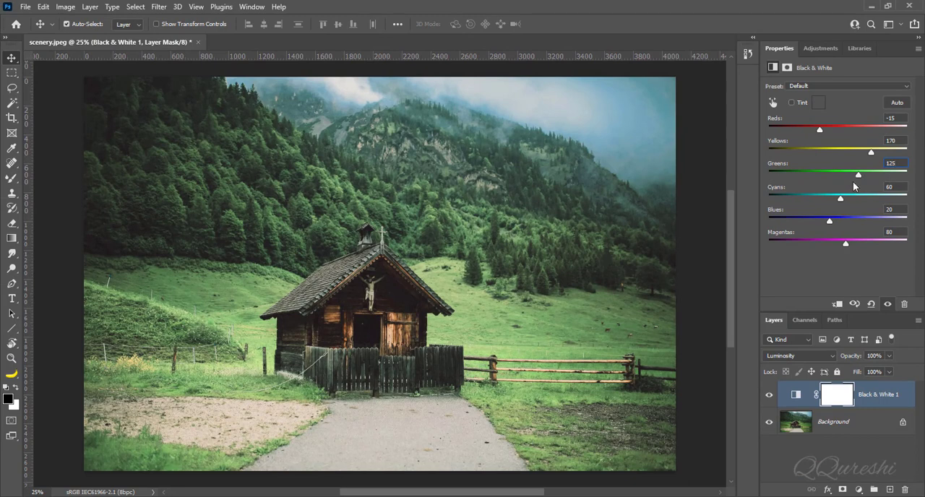
mouse_move(873, 153)
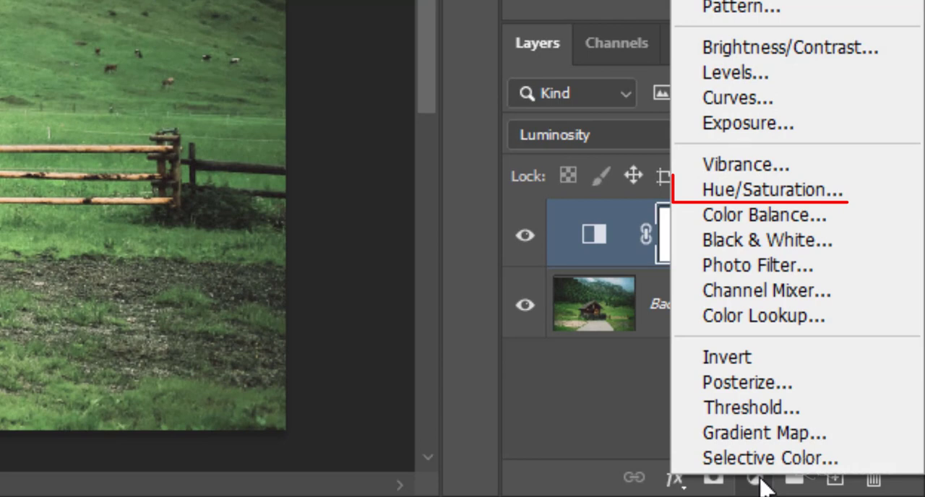
mouse_move(774, 189)
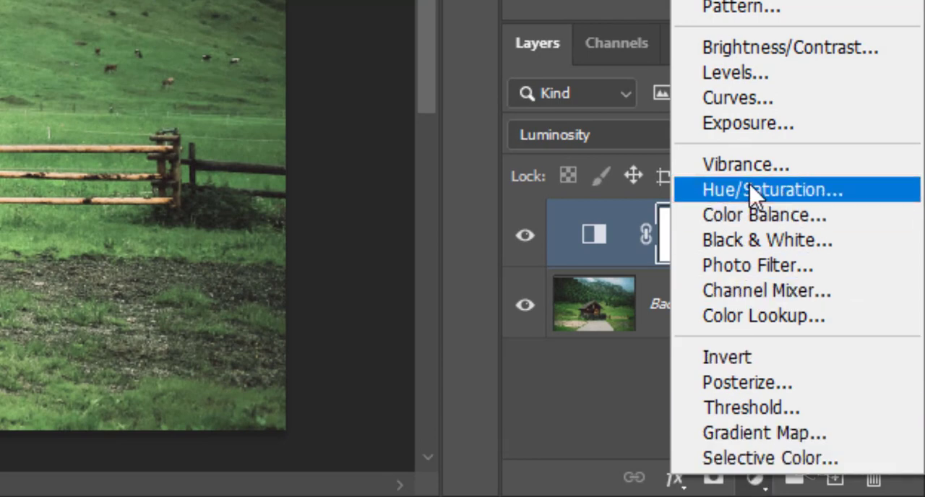
Step: Add a Hue/Saturation layer with Yellows at -100 Saturation and +100 Lightness
click(772, 190)
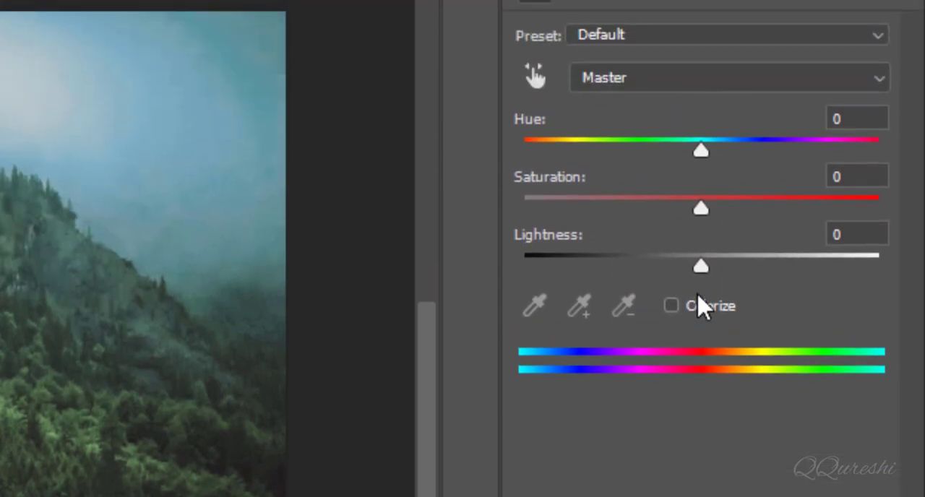
mouse_move(608, 87)
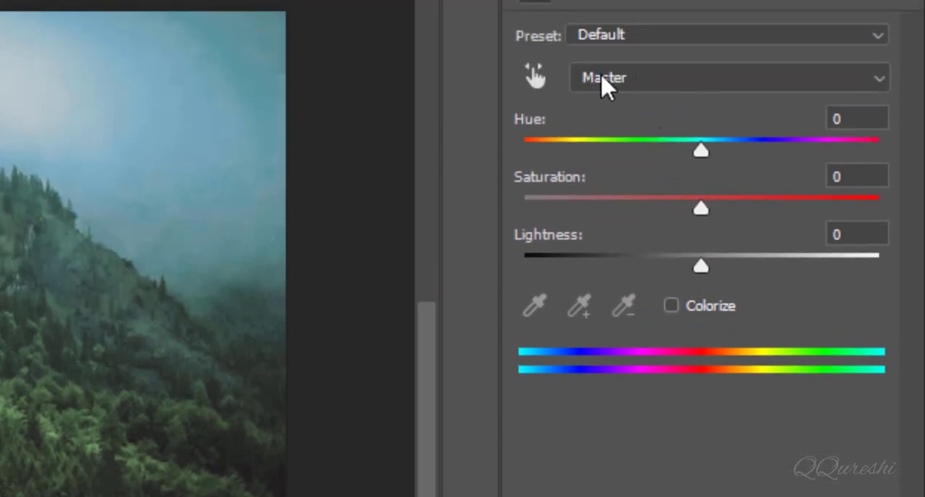
click(726, 78)
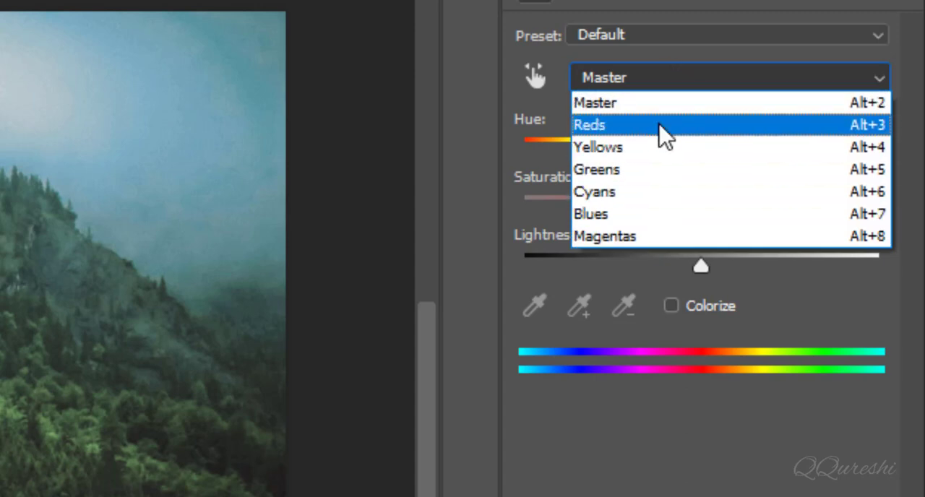
mouse_move(657, 153)
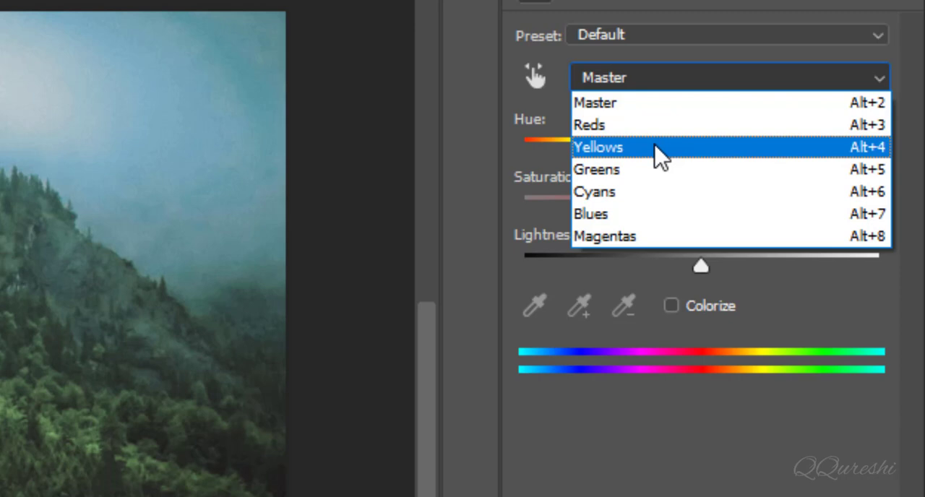
click(599, 147)
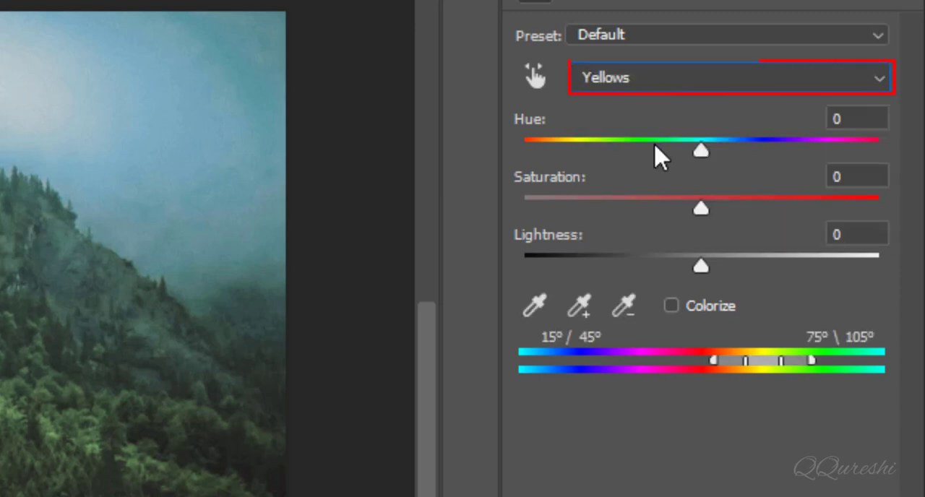
drag(700, 208, 605, 208)
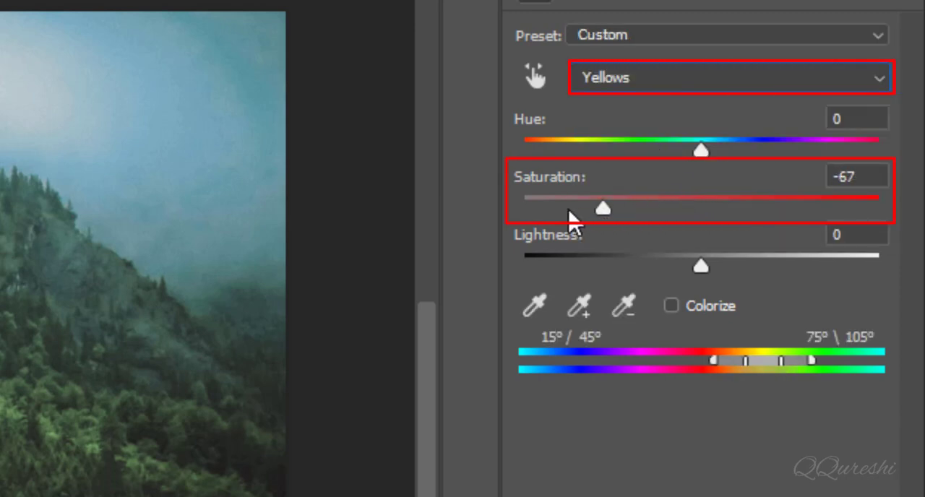
drag(605, 208, 524, 208)
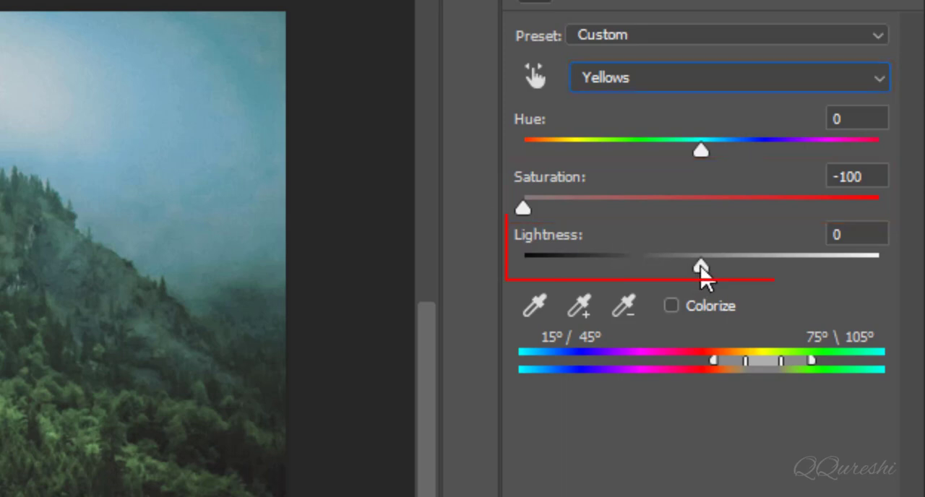
drag(700, 263, 879, 264)
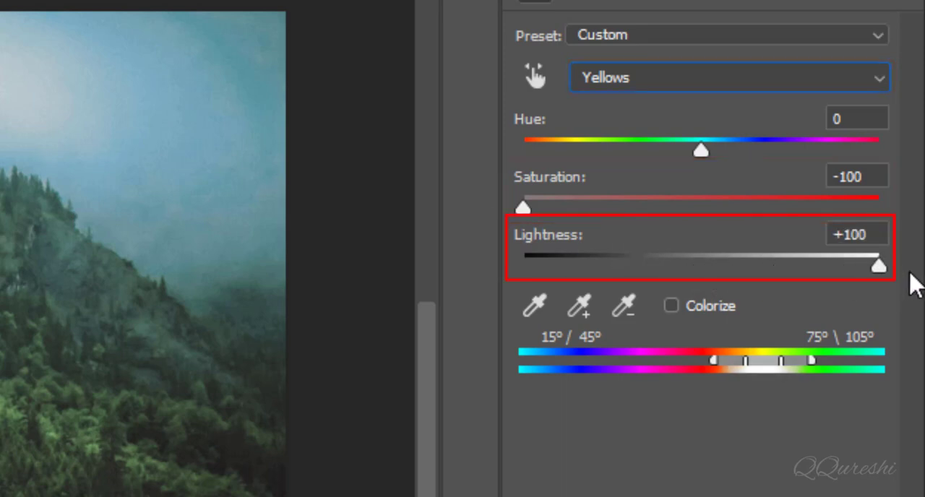
mouse_move(451, 210)
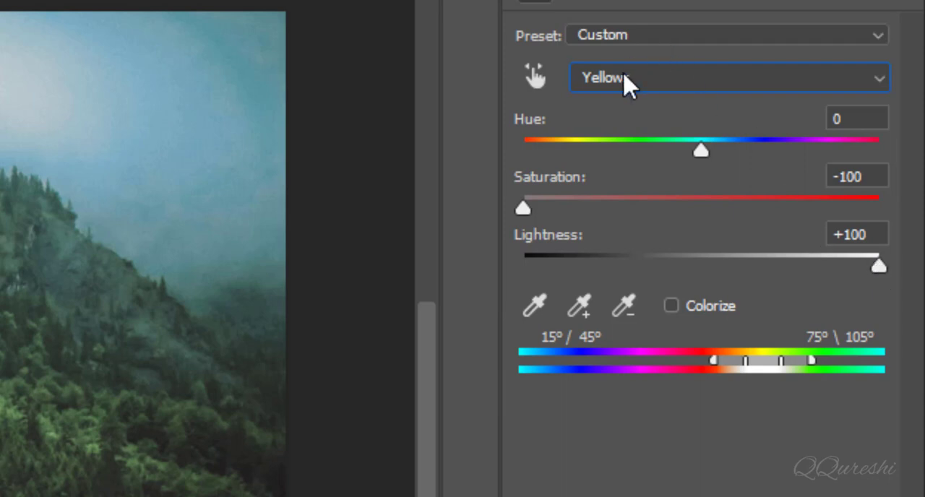
Step: Set the Greens range to -100 Saturation and +100 Lightness
click(725, 78)
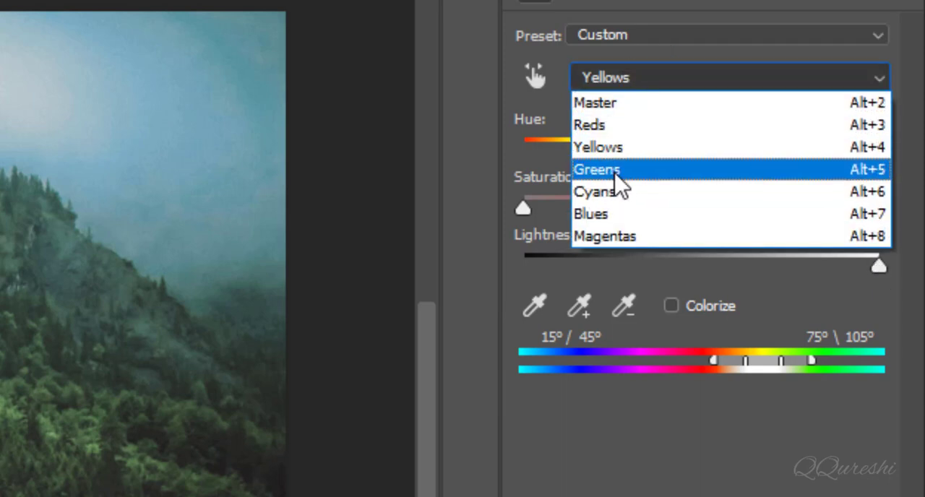
click(599, 169)
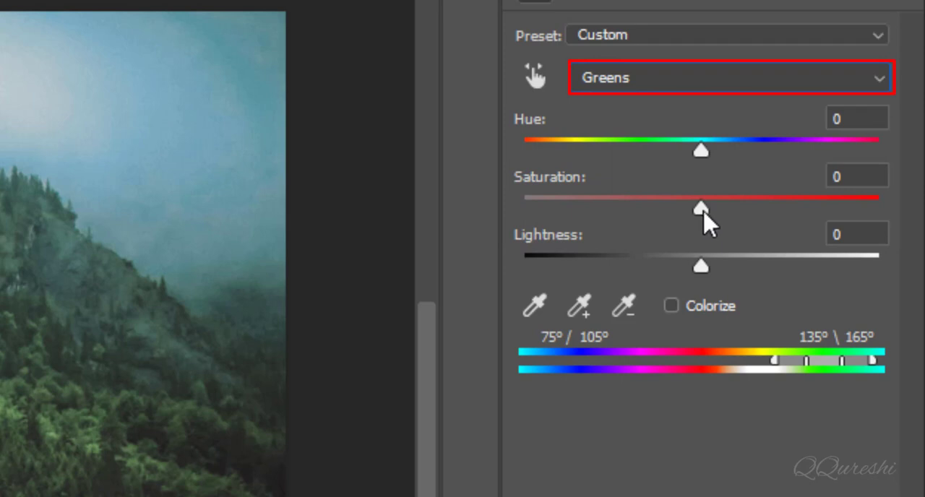
drag(700, 208, 521, 208)
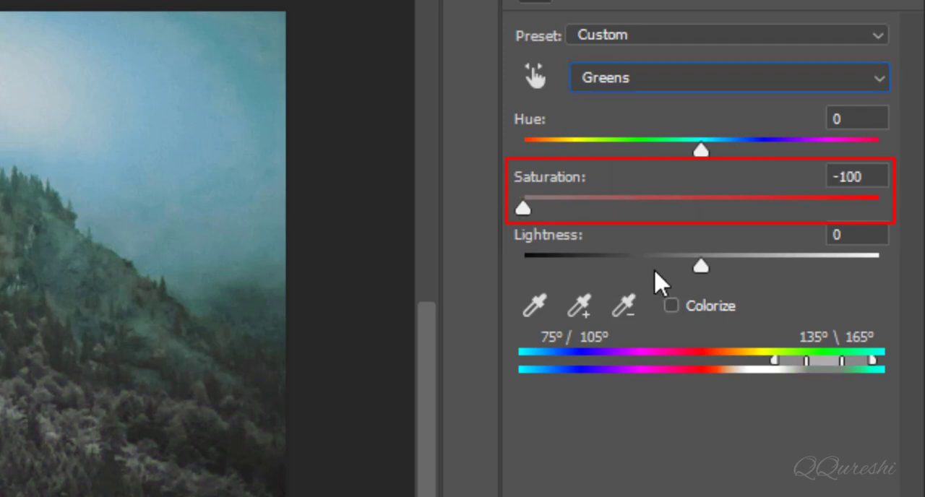
drag(700, 265, 879, 264)
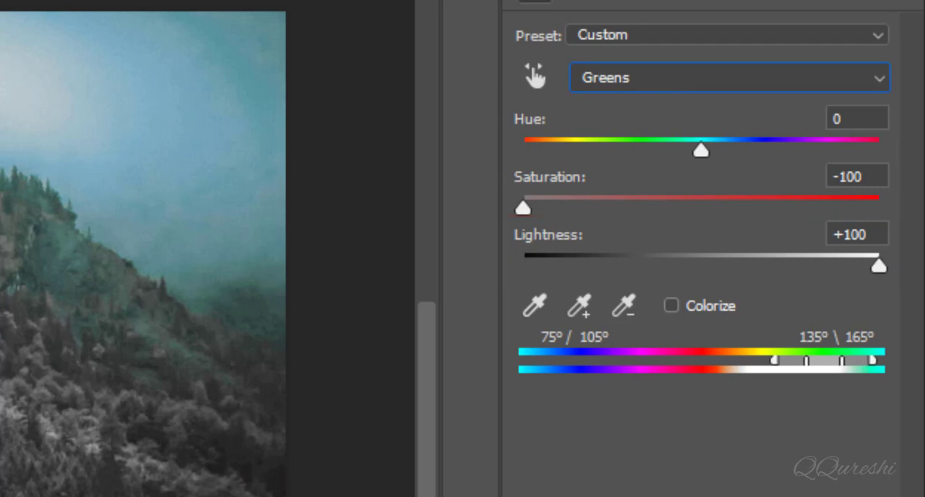
mouse_move(633, 86)
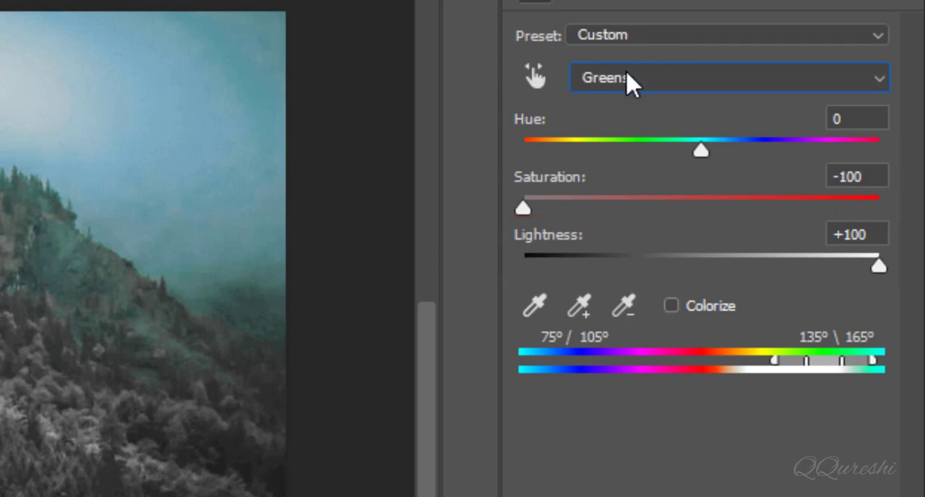
Step: Switch to the Reds range and raise its Saturation to about +40
click(724, 80)
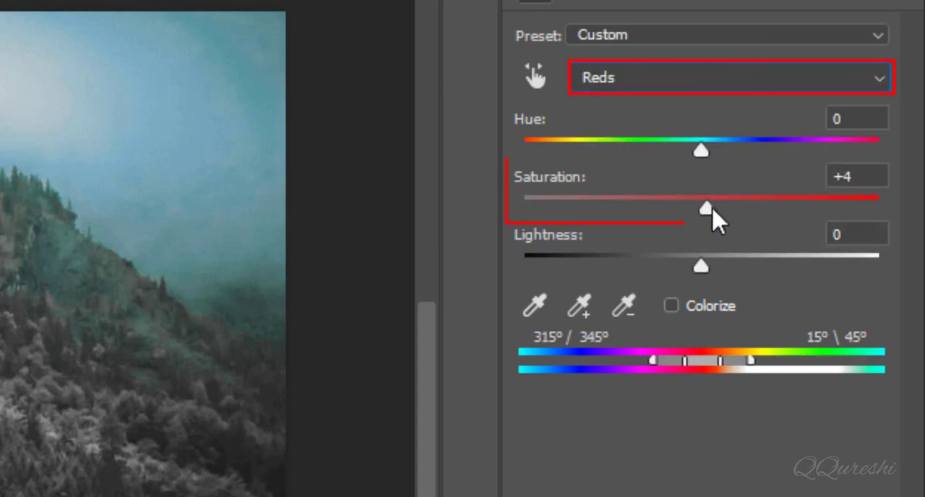
drag(705, 210, 772, 209)
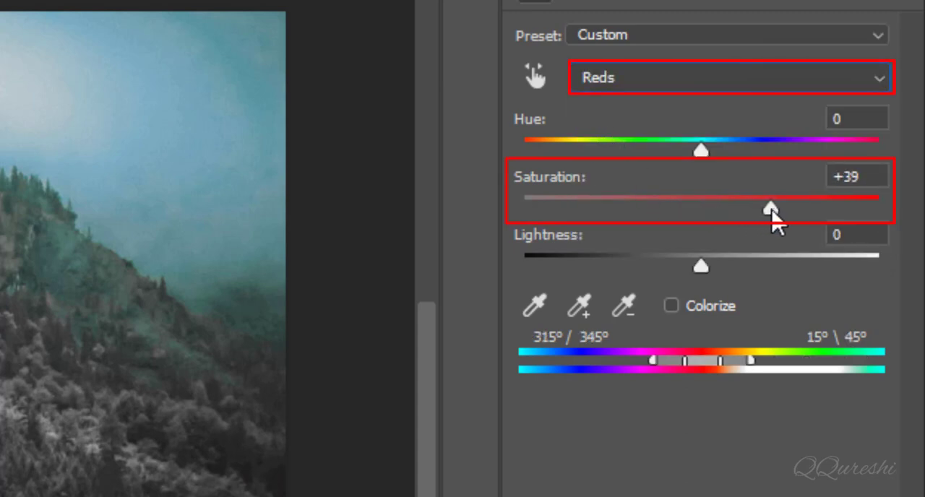
drag(769, 208, 772, 208)
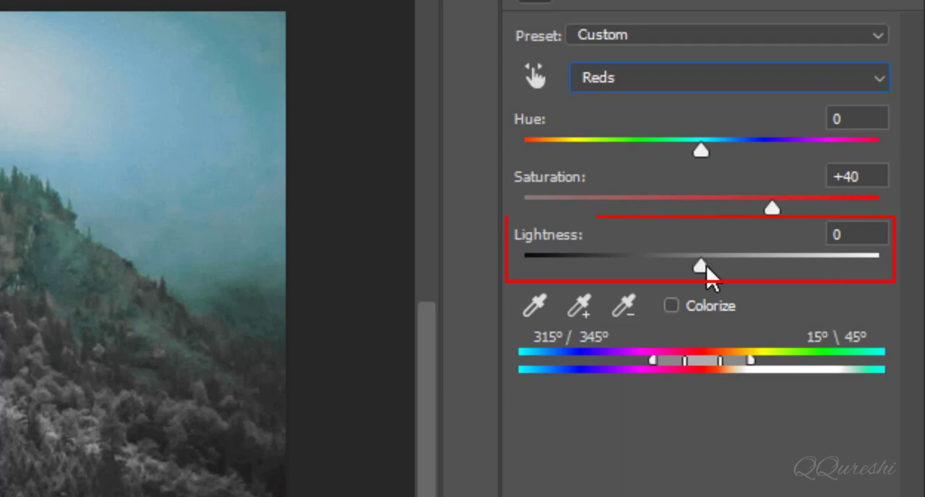
mouse_move(694, 284)
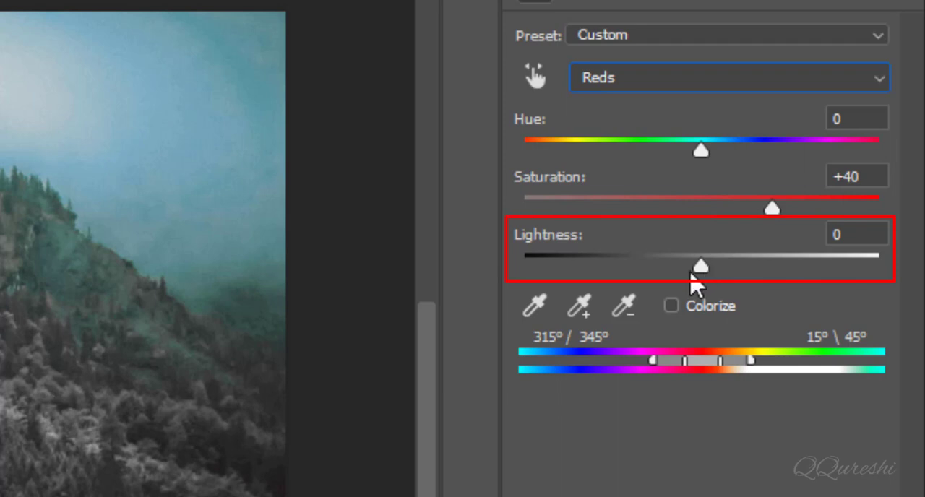
click(853, 234)
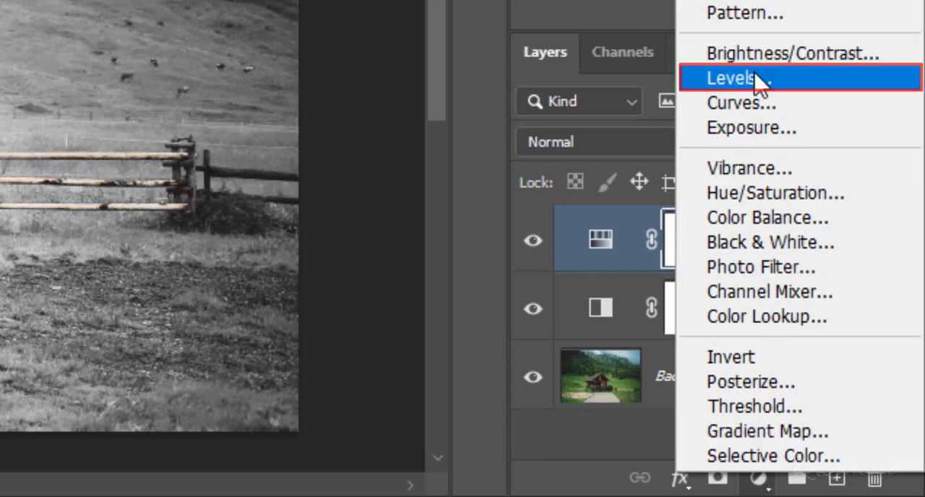
Step: Lower the Levels midtone input and reduce the white Output Levels value to darken the scene
click(737, 75)
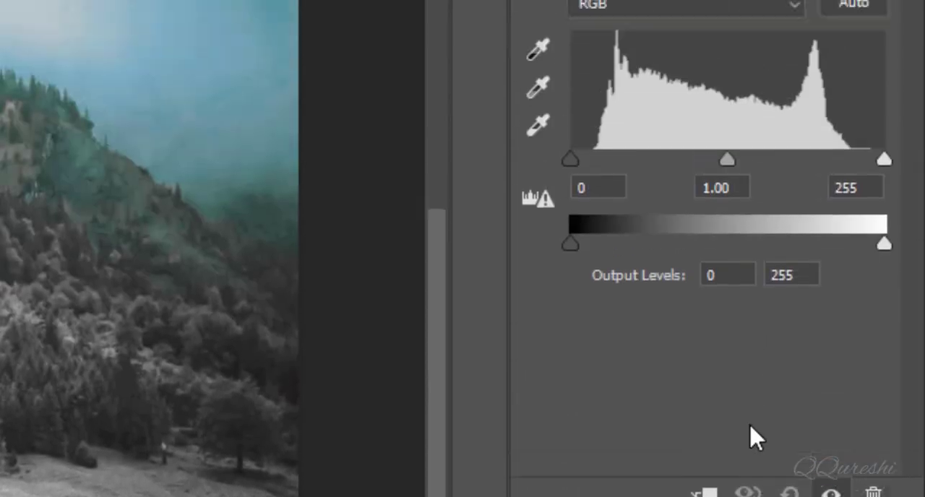
click(791, 382)
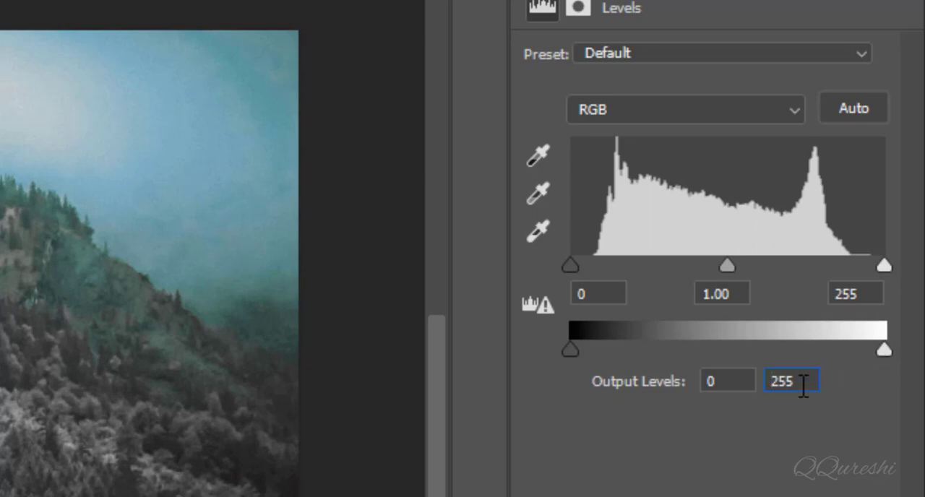
double_click(790, 382)
text(200)
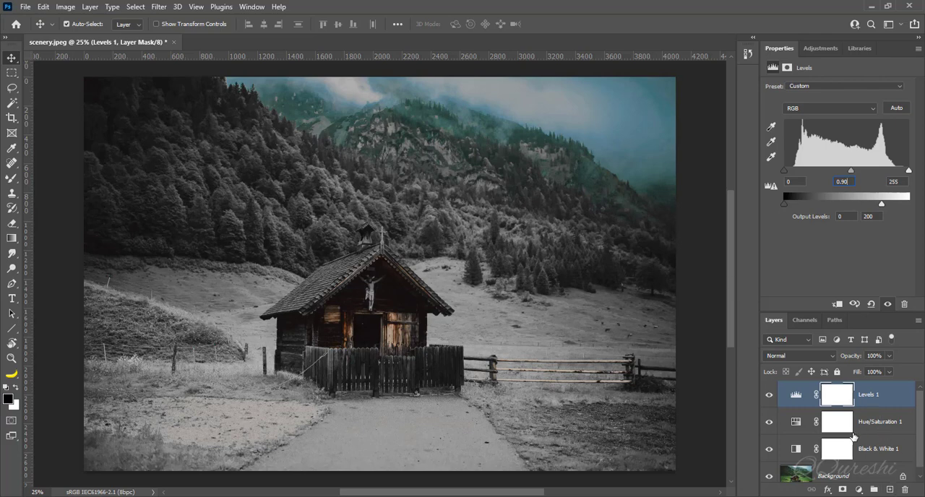
Step: Stamp all visible layers into a new merged Layer 1 with Ctrl+Alt+Shift+E
key(ctrl+alt+shift+e)
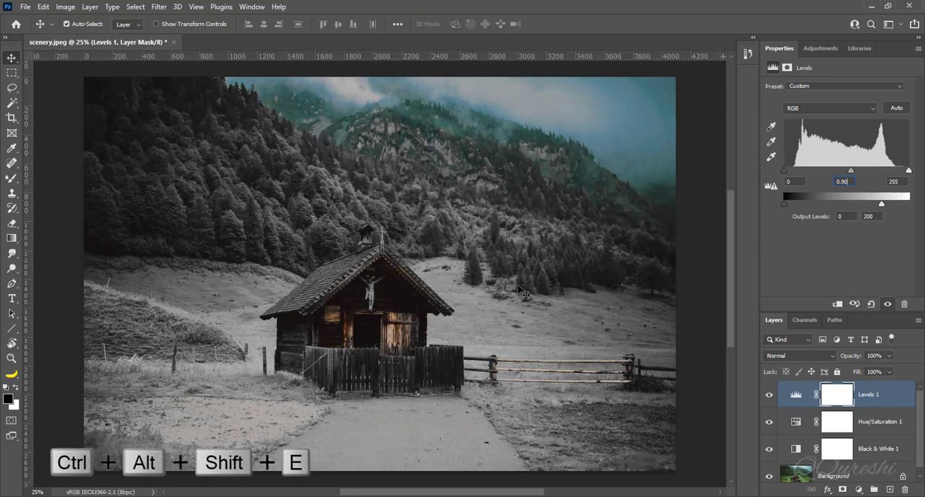
mouse_move(538, 339)
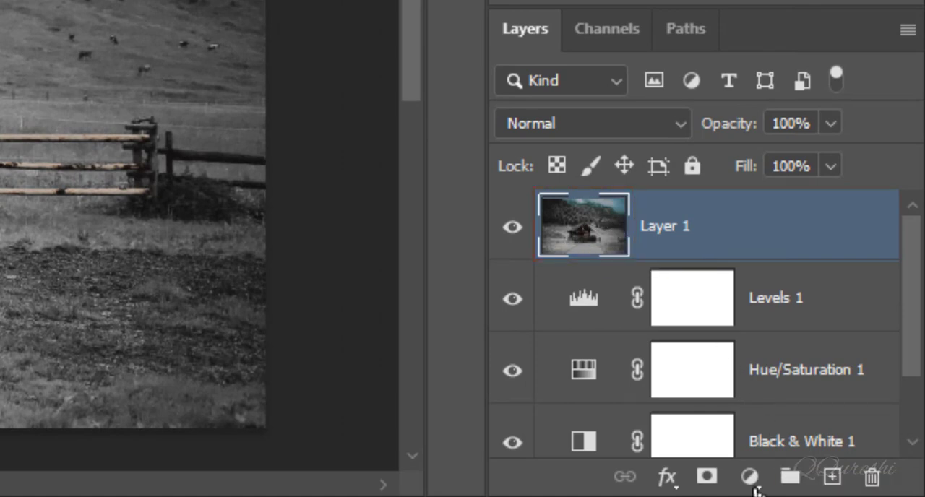
Step: Add a Levels layer auto-corrected with Find Dark & Light Colors and Snap Neutral Midtones
click(755, 477)
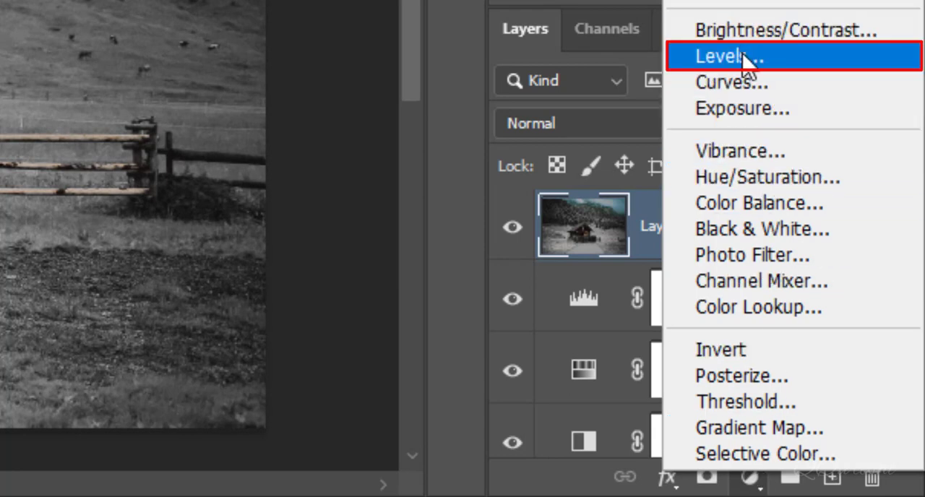
click(737, 56)
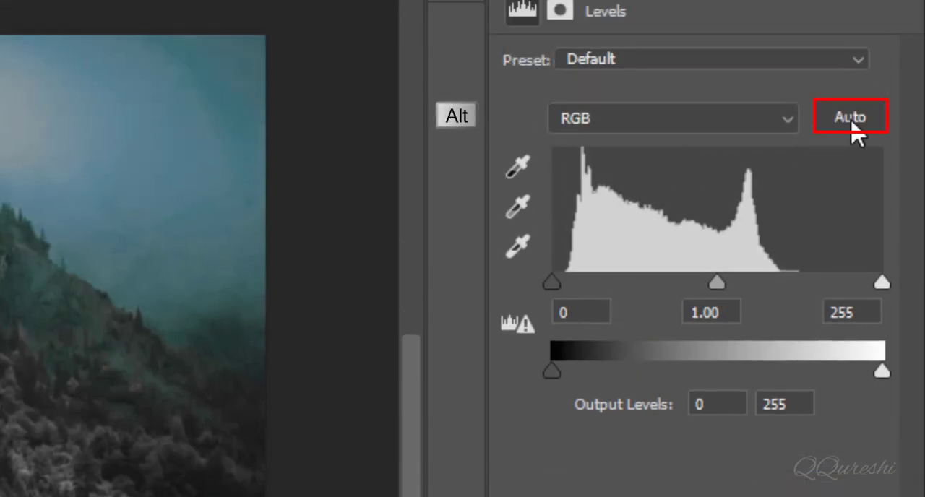
click(853, 115)
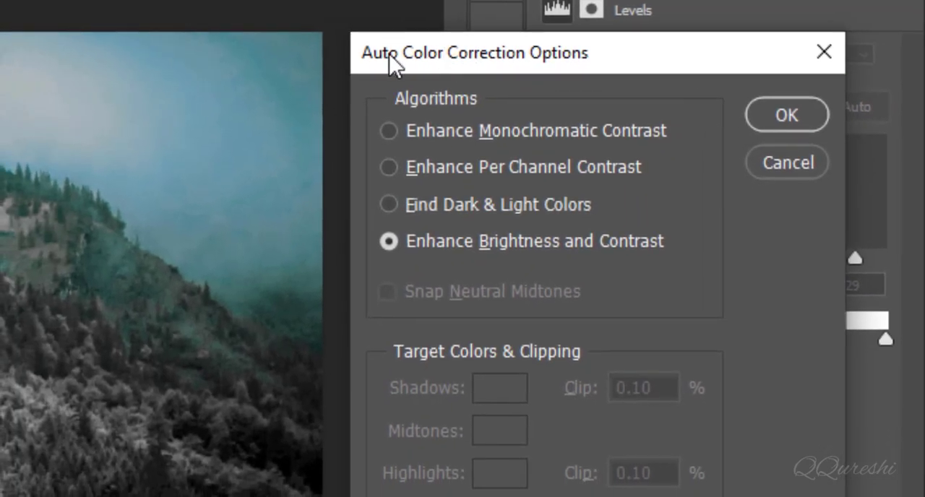
mouse_move(569, 79)
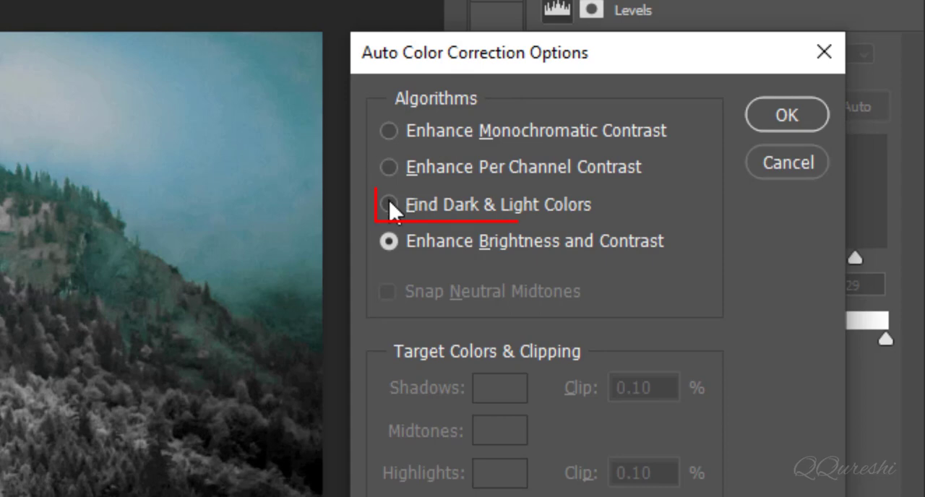
mouse_move(398, 211)
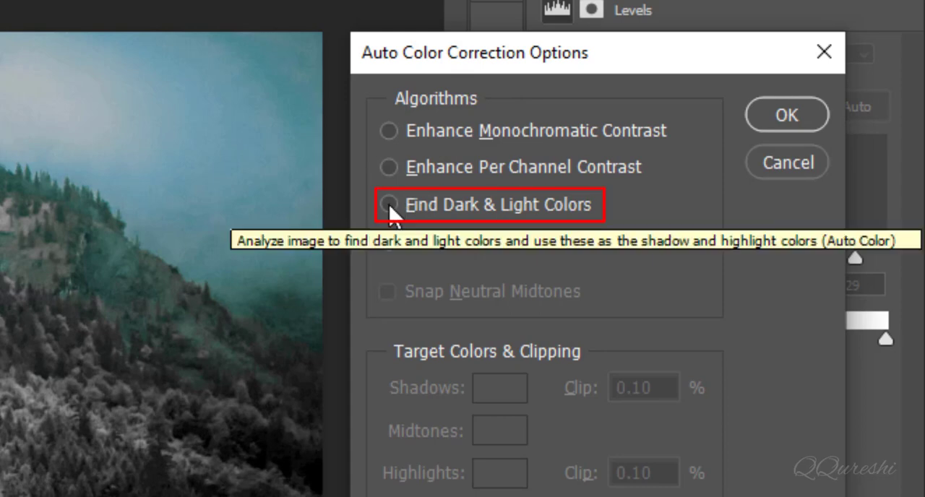
click(387, 205)
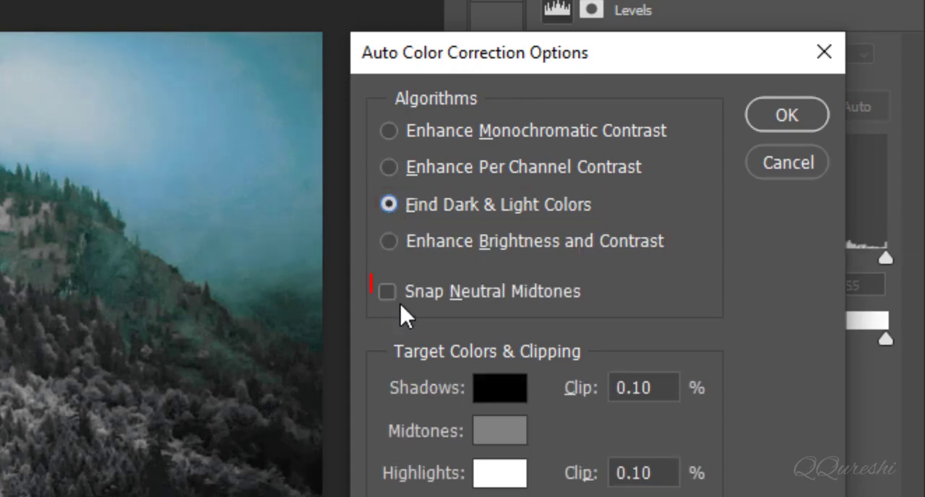
click(385, 292)
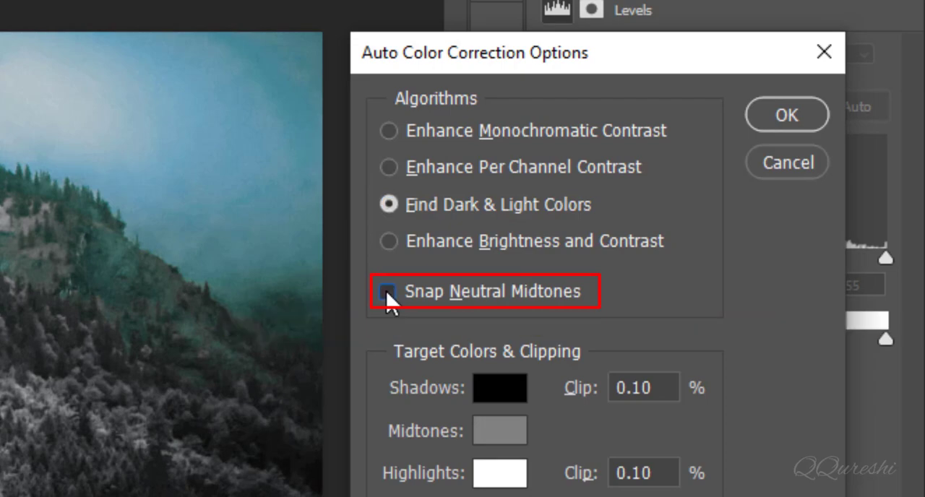
click(387, 292)
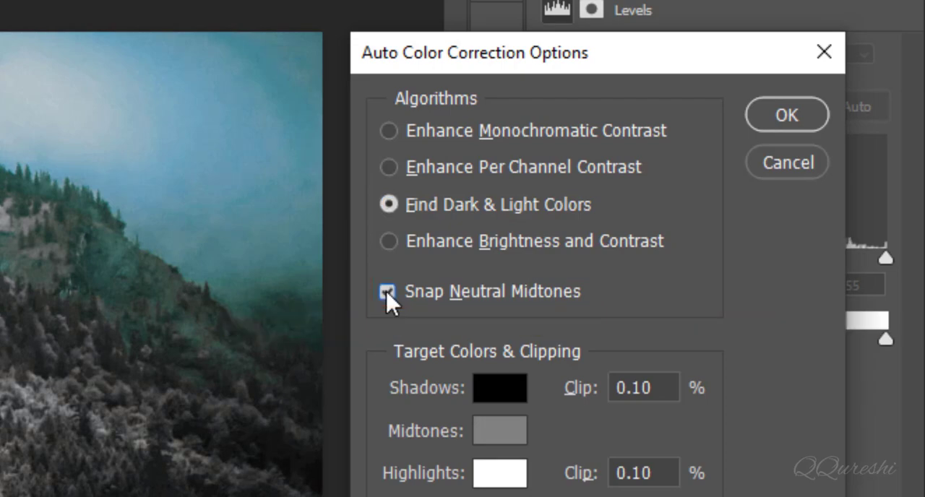
click(787, 114)
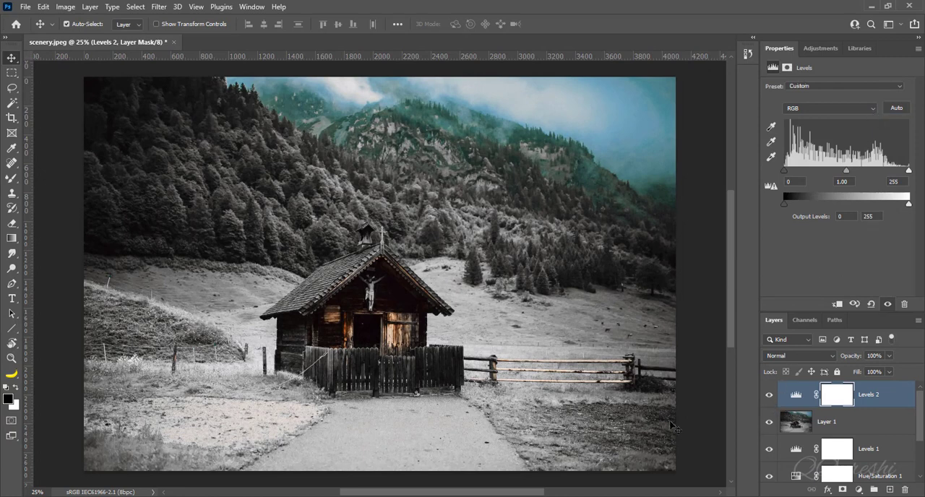
mouse_move(309, 141)
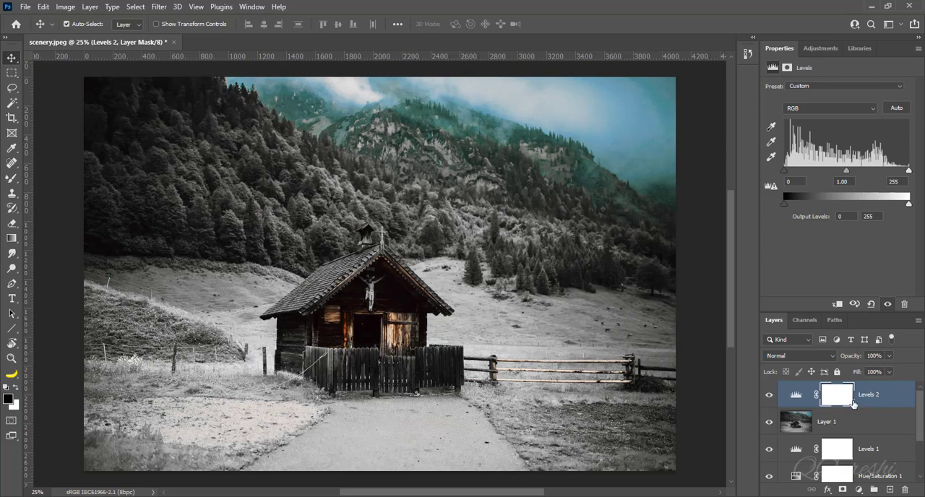
scroll(down, 3)
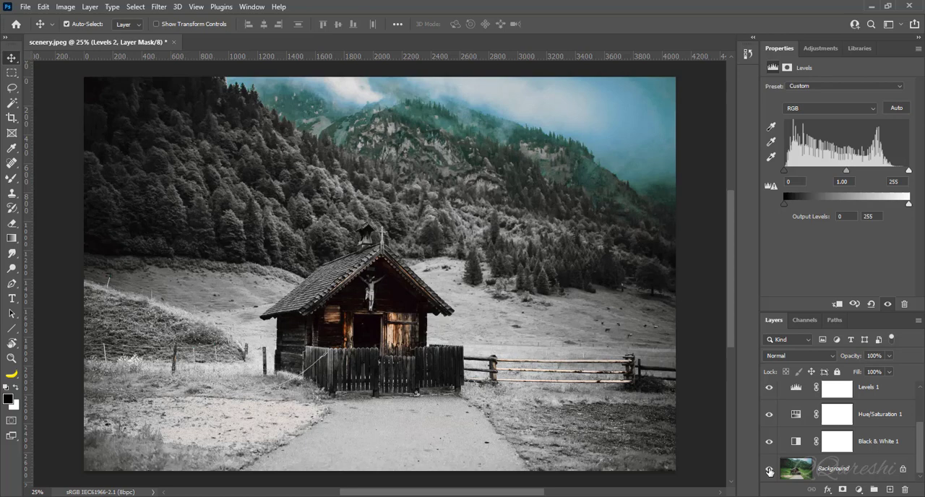
click(224, 45)
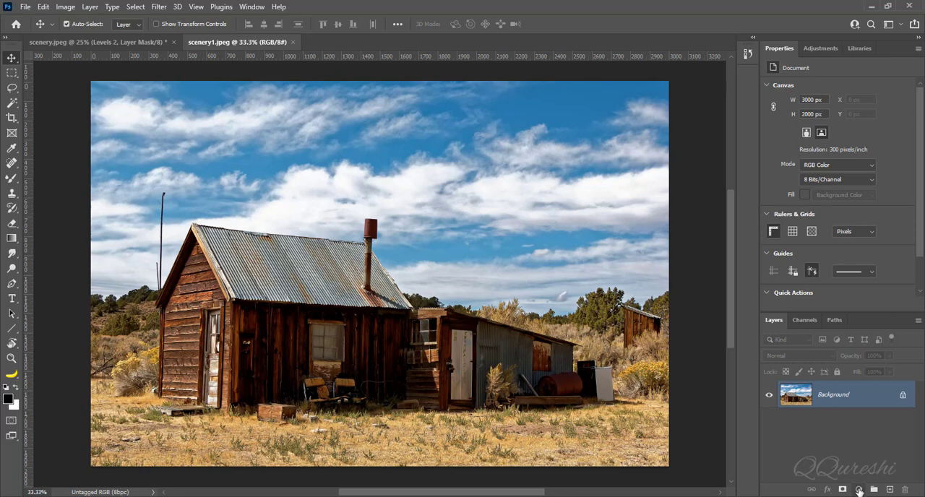
Step: Add a Black & White layer with raised Greens and blend it in Luminosity mode
click(858, 492)
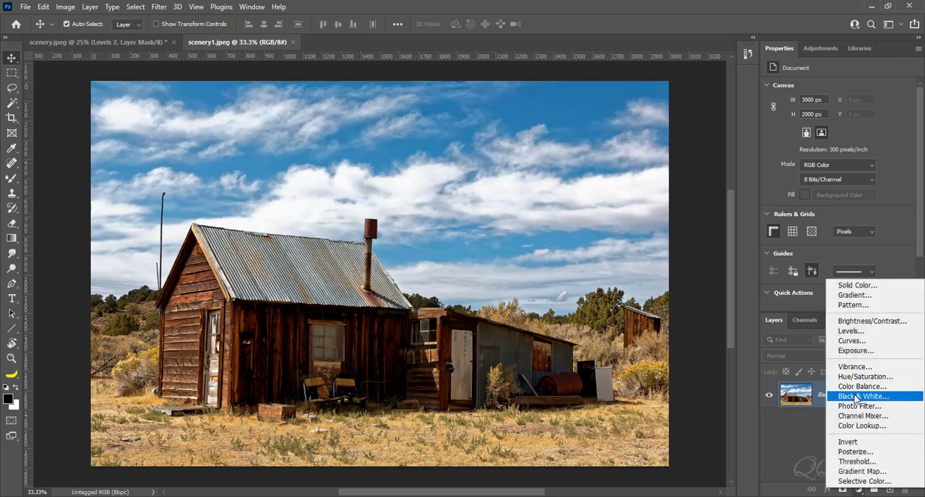
click(851, 396)
text(170)
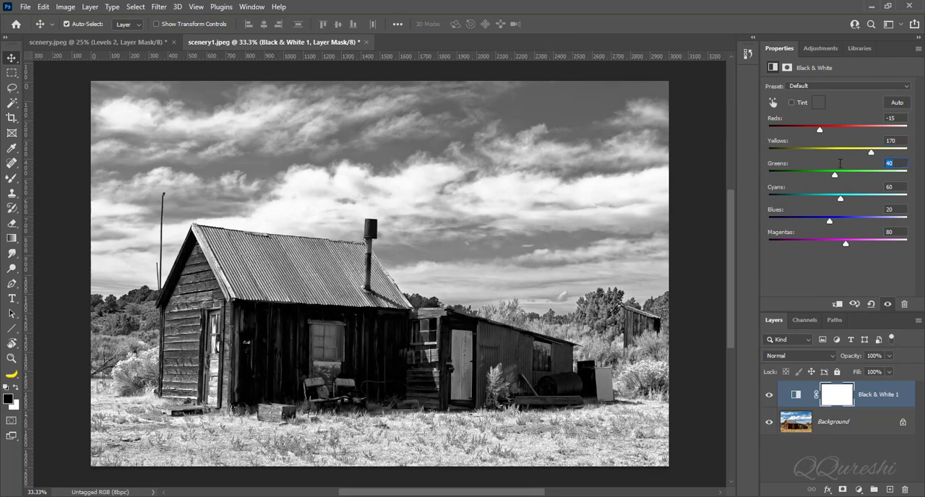
drag(832, 174, 859, 173)
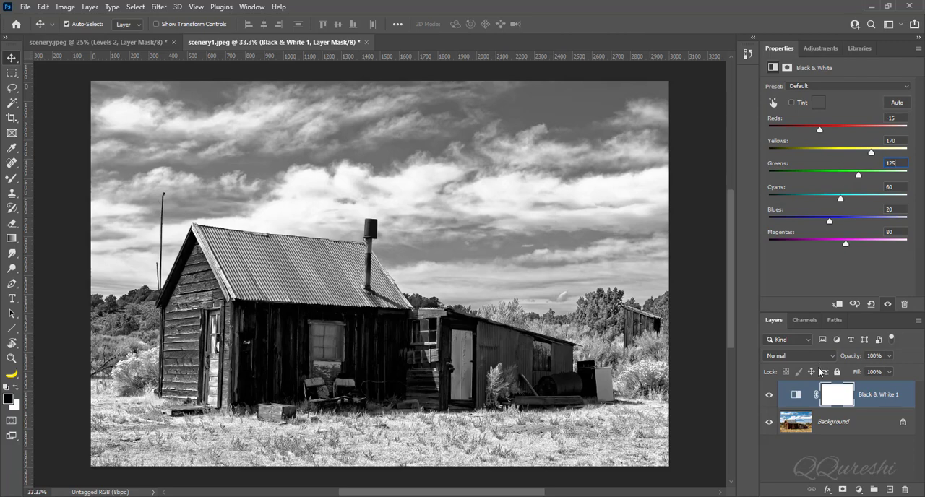
click(798, 356)
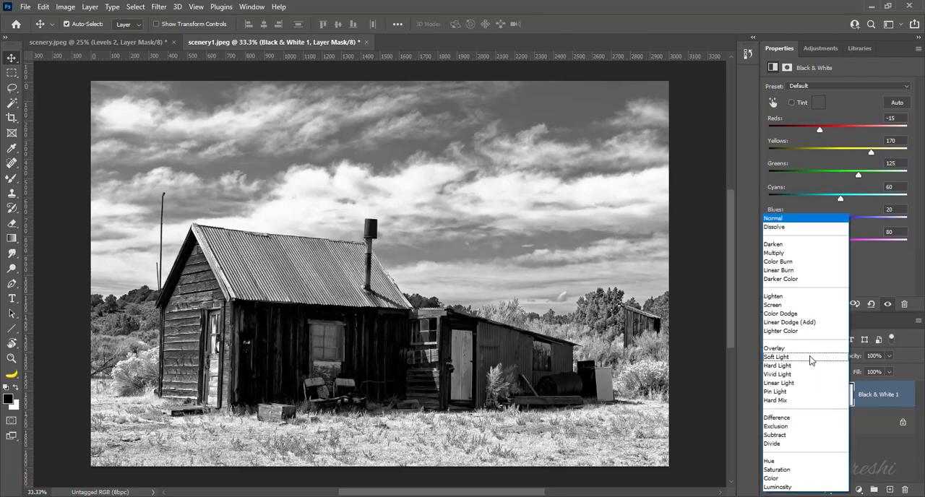
click(789, 489)
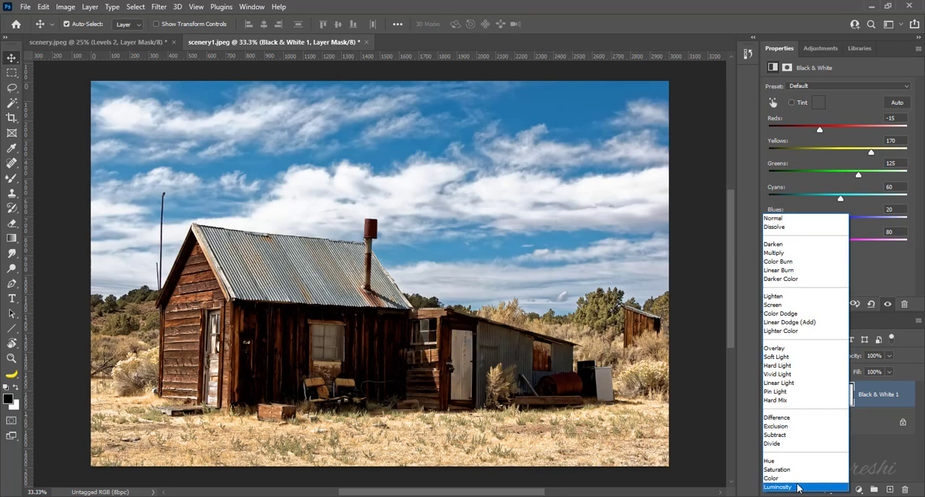
click(784, 484)
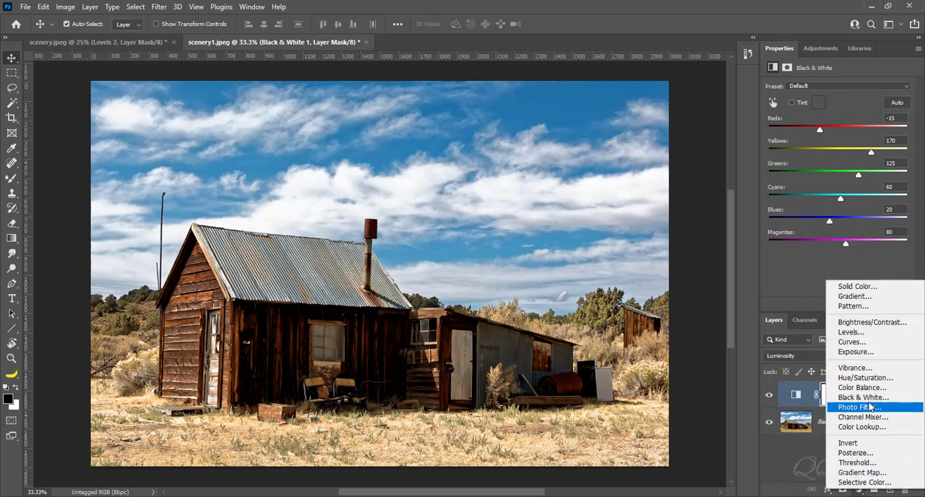
Step: Add a Hue/Saturation layer and push the Yellows to full Lightness
click(864, 377)
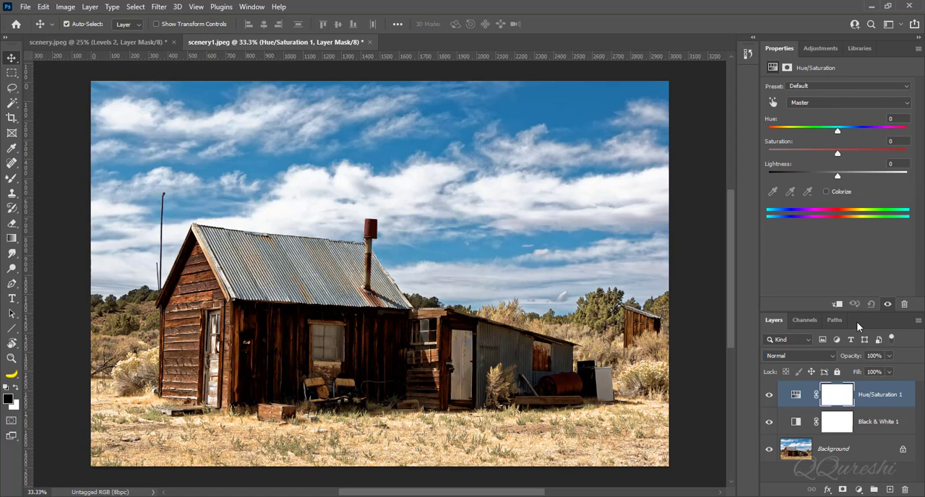
click(841, 102)
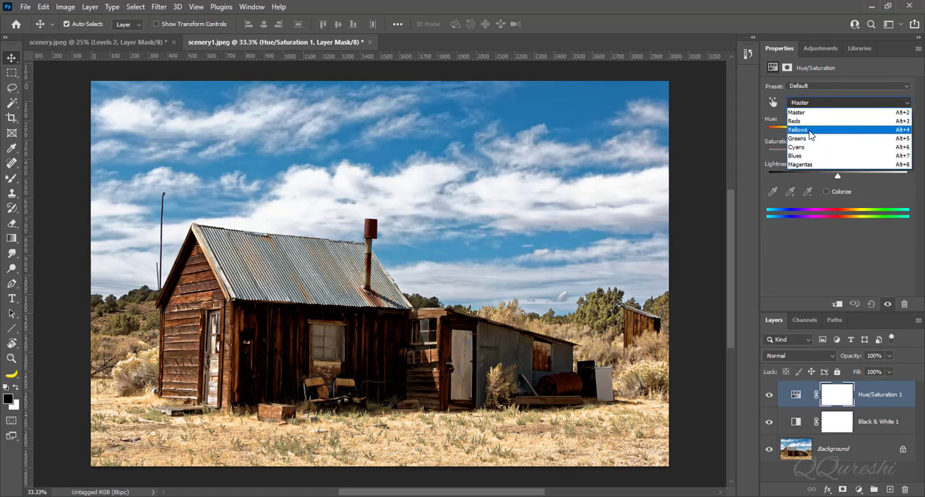
click(798, 130)
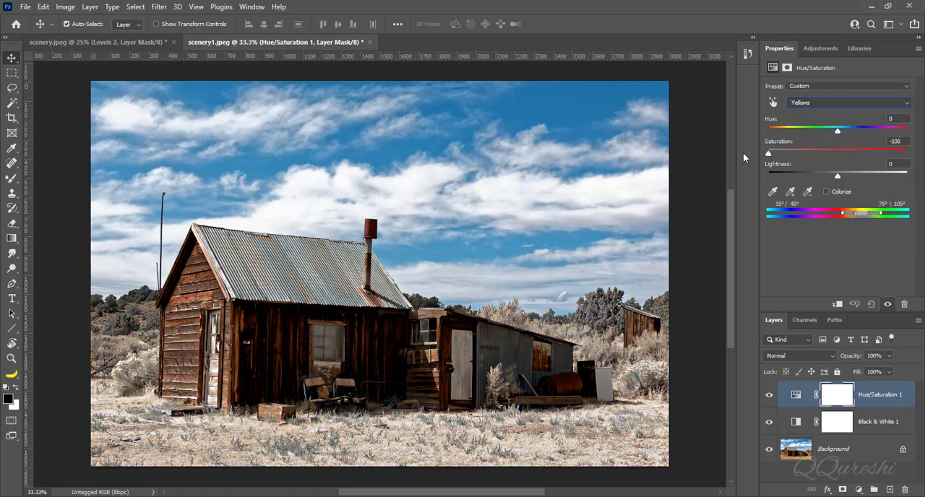
drag(839, 176, 898, 177)
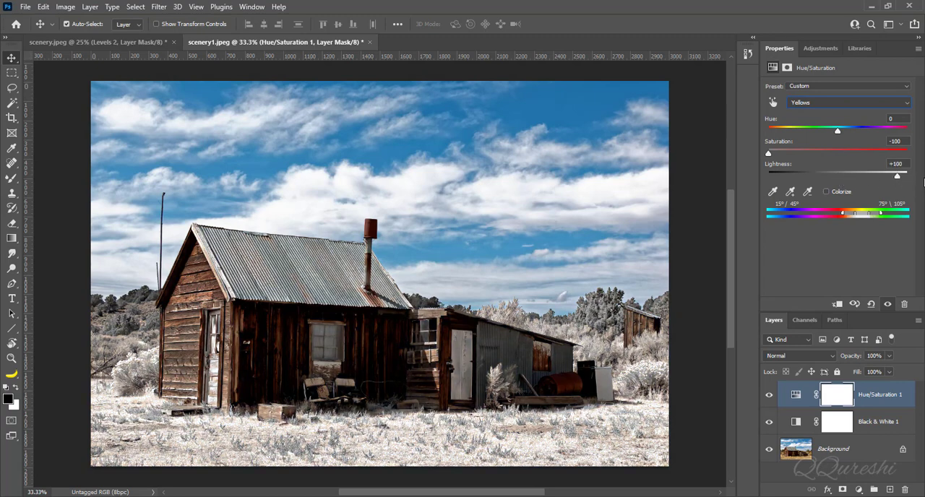
Step: Fully desaturate the Greens and raise them to full Lightness
click(845, 103)
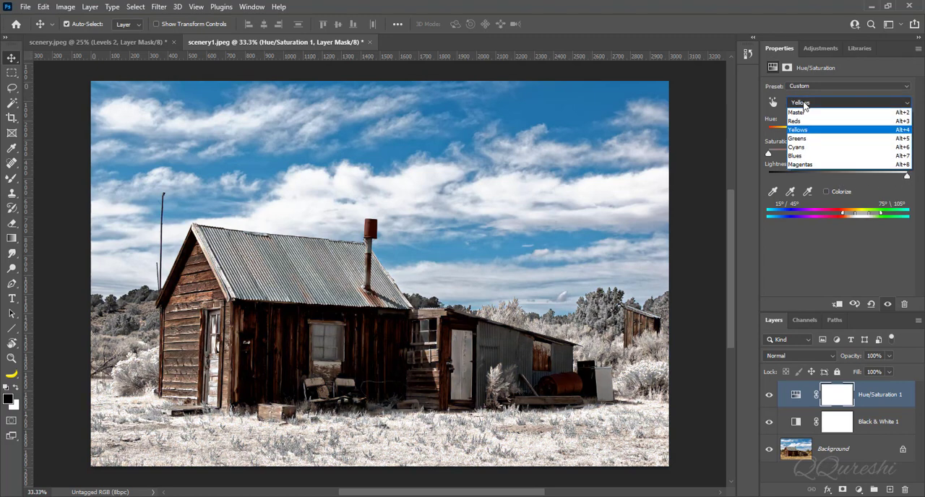
click(797, 139)
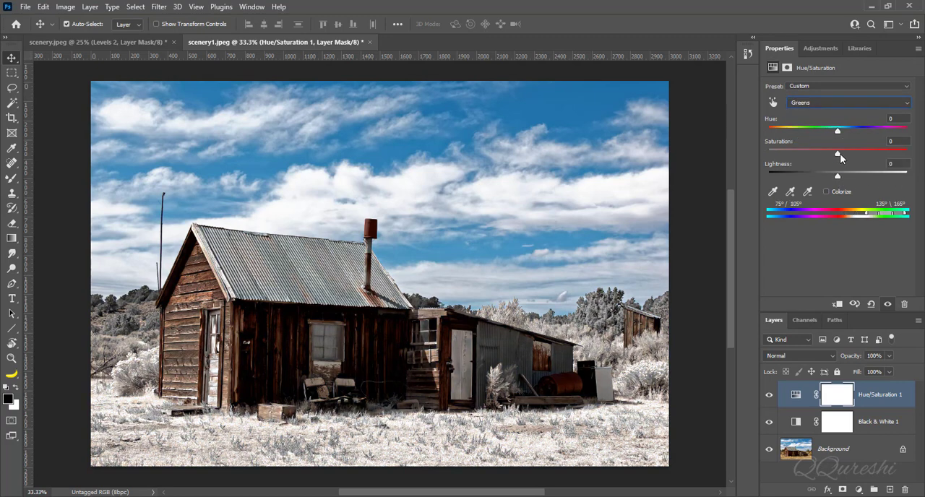
drag(839, 154, 769, 153)
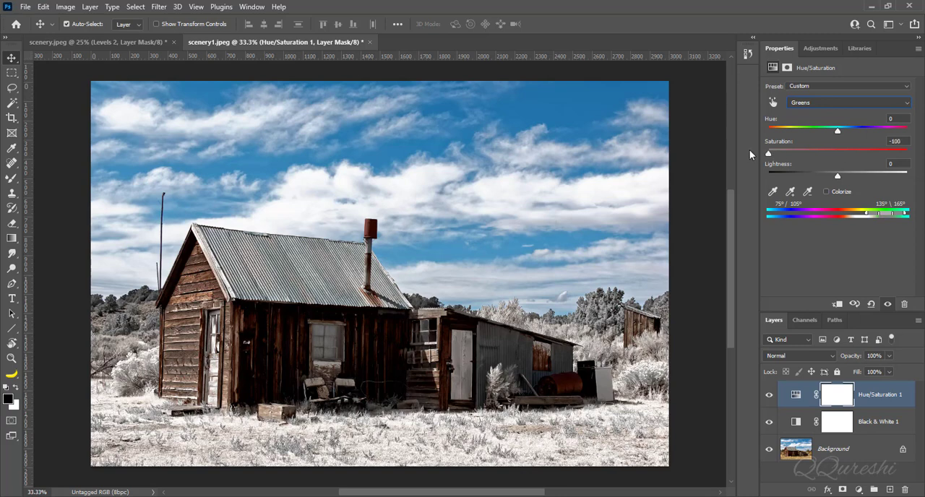
drag(838, 176, 908, 177)
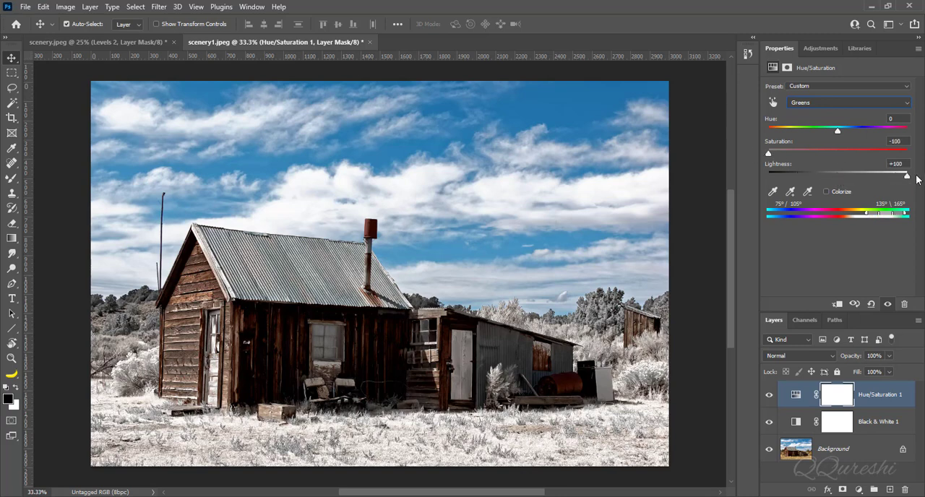
Step: Raise the Reds' Saturation and Lightness slightly
click(839, 103)
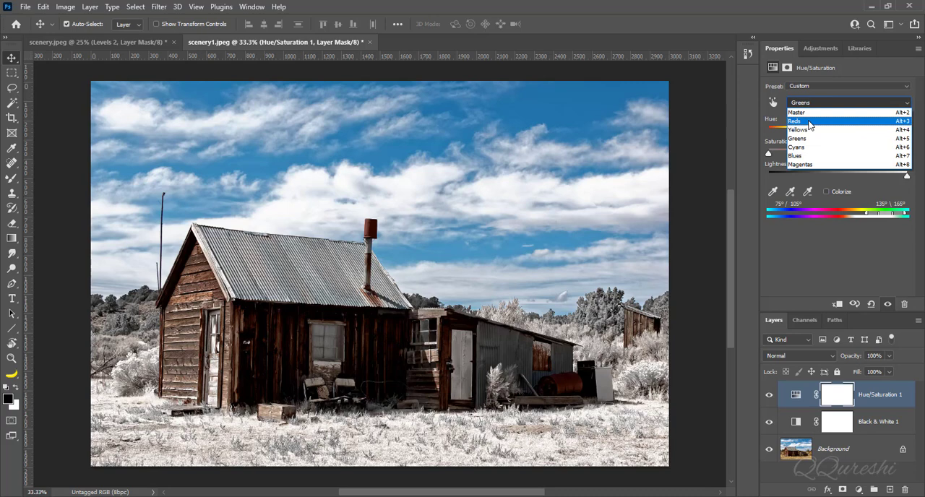
click(795, 121)
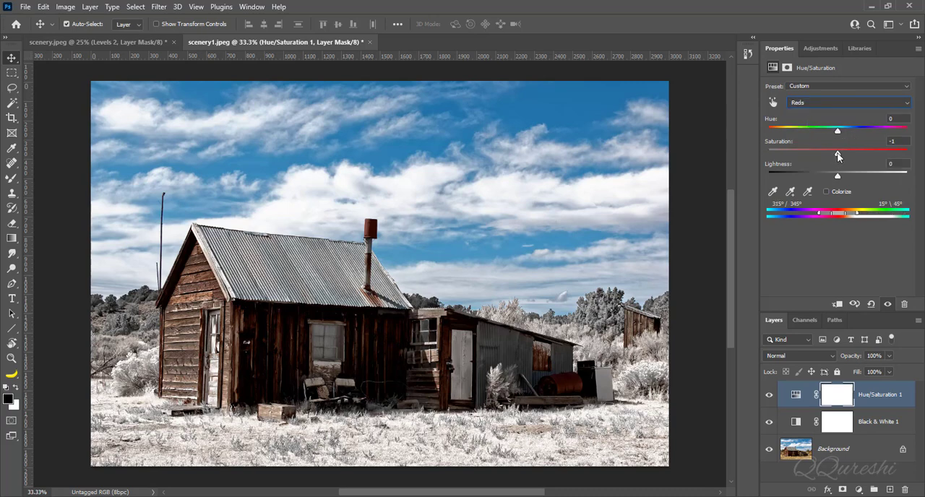
drag(837, 153, 859, 153)
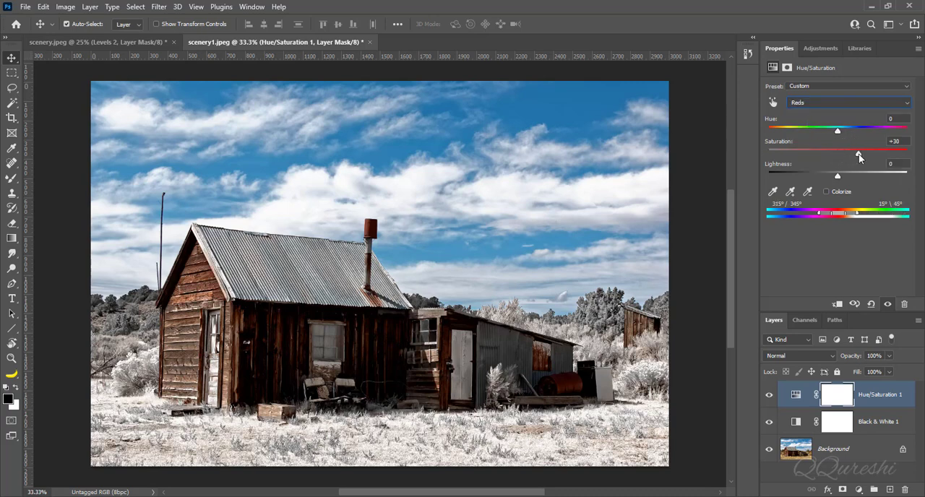
drag(859, 153, 850, 153)
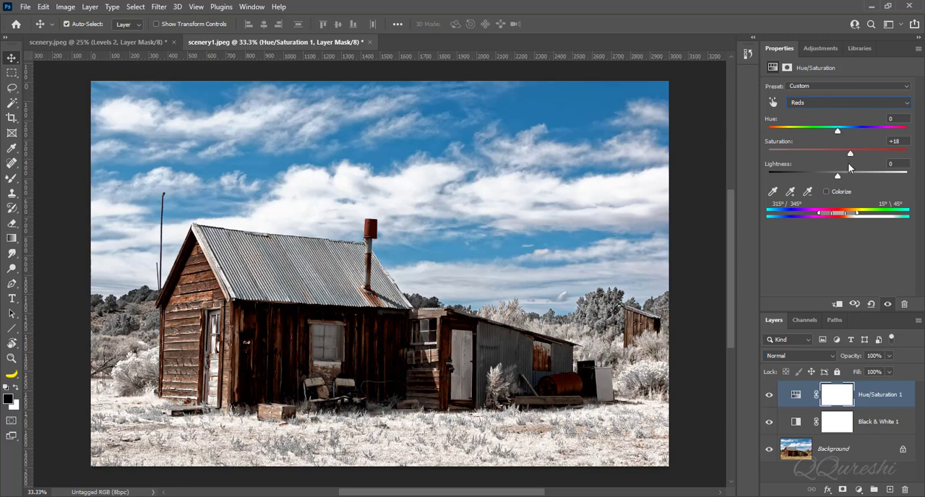
drag(838, 176, 848, 176)
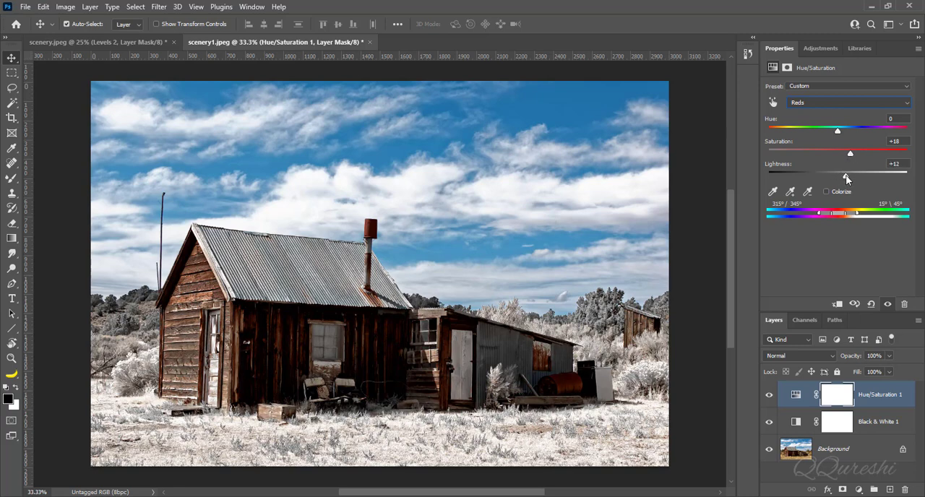
drag(845, 172, 850, 172)
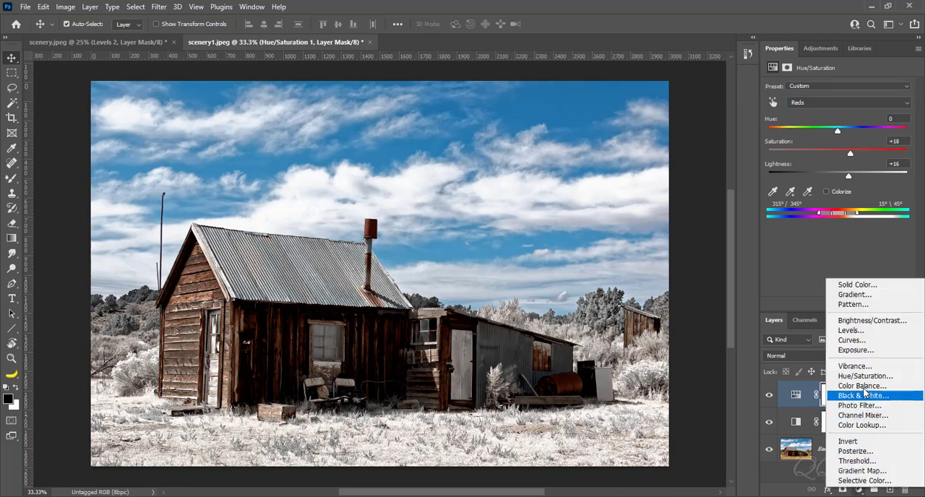
Step: Add a Levels layer with the white Output Levels value set to 200
click(860, 397)
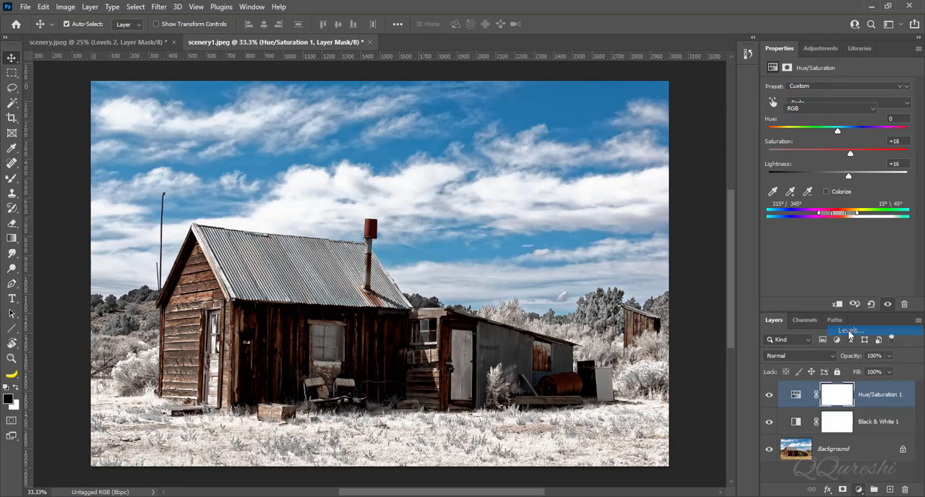
click(850, 329)
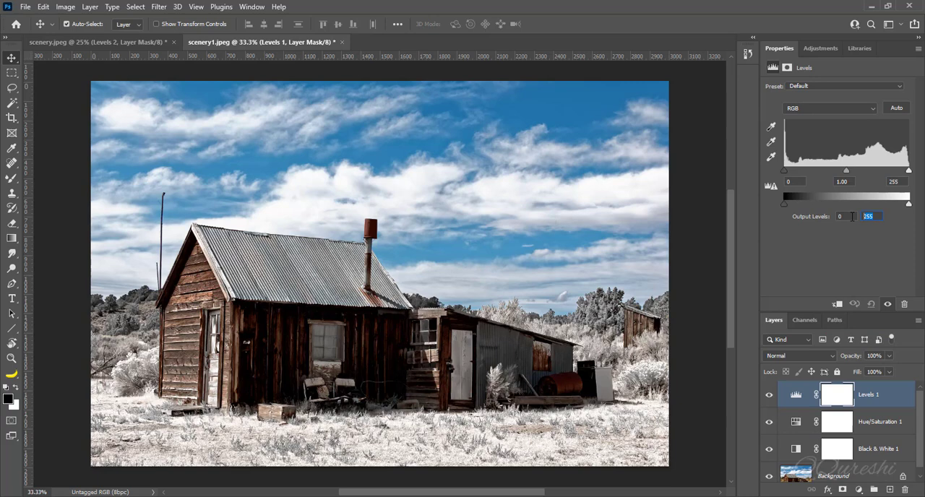
text(200)
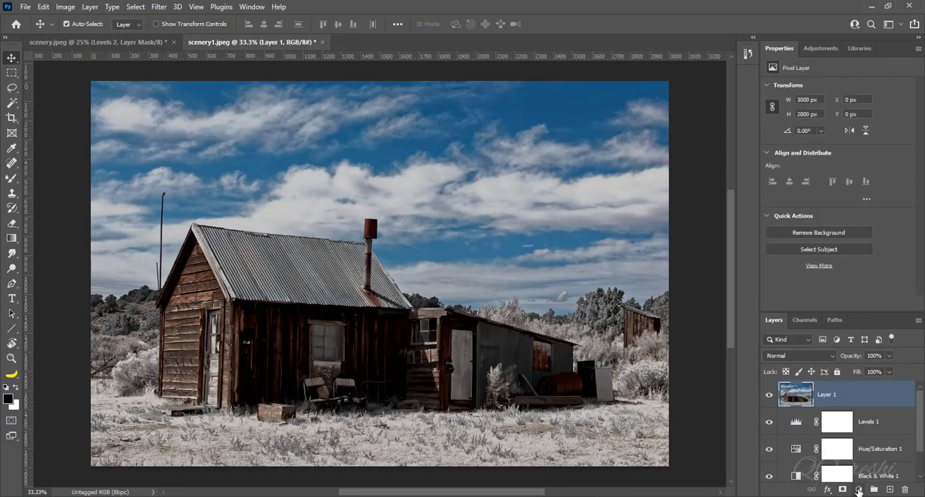
Step: Add a Levels 2 layer with Auto correction set to Find Dark & Light Colors and confirm
click(858, 488)
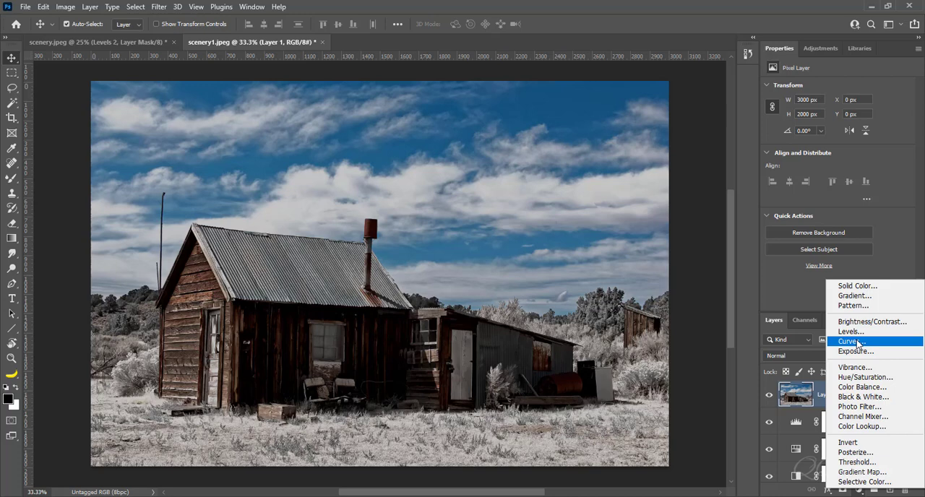
click(850, 331)
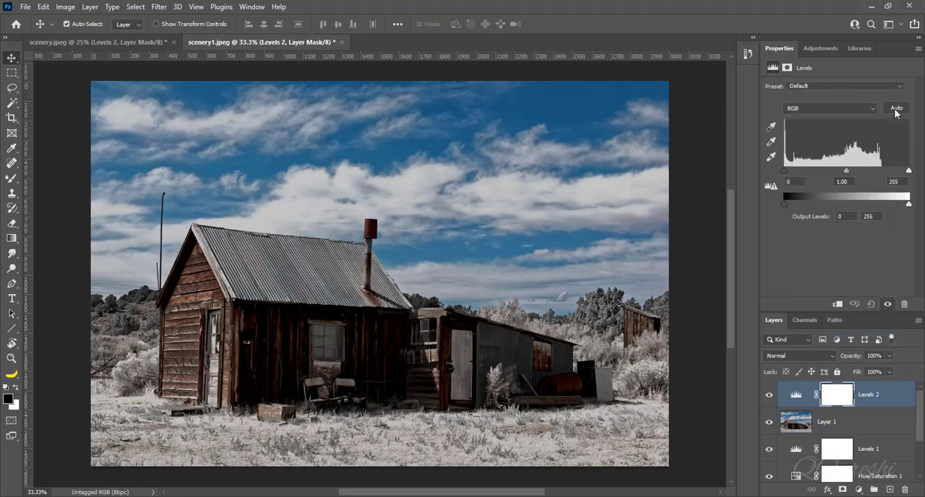
mouse_move(898, 113)
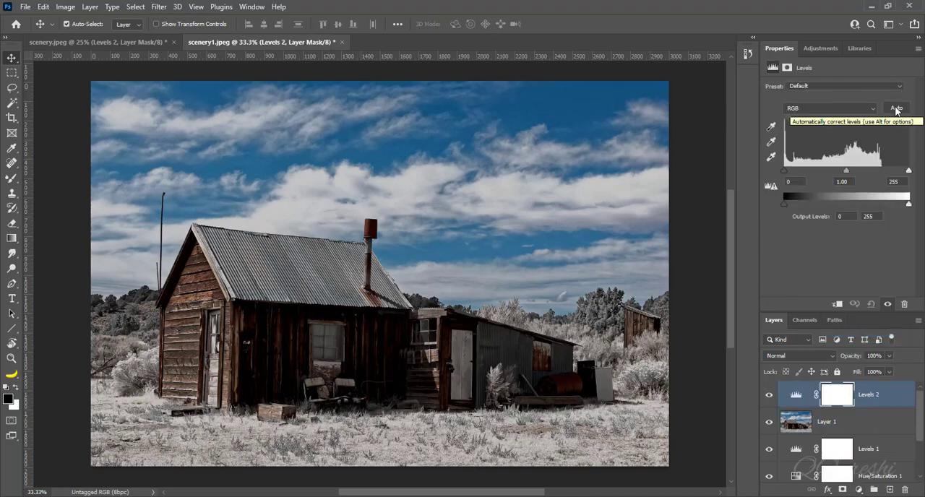
click(893, 107)
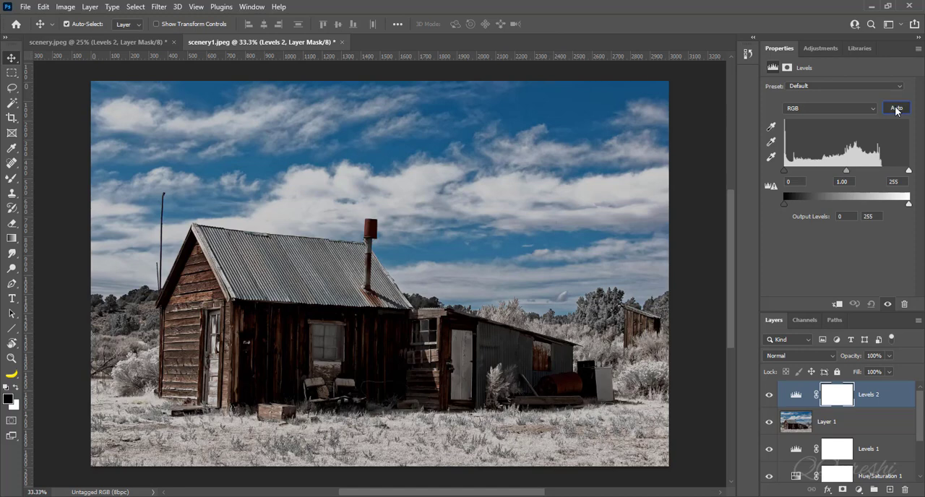
click(896, 108)
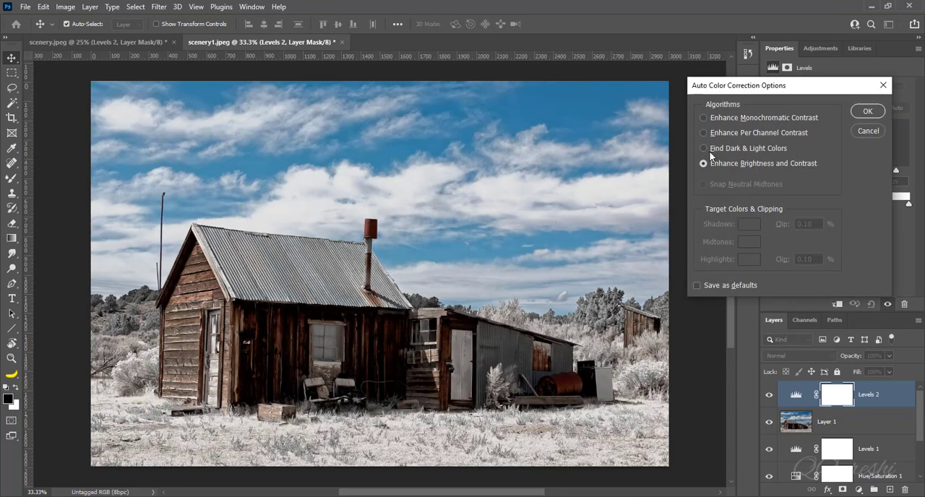
click(703, 147)
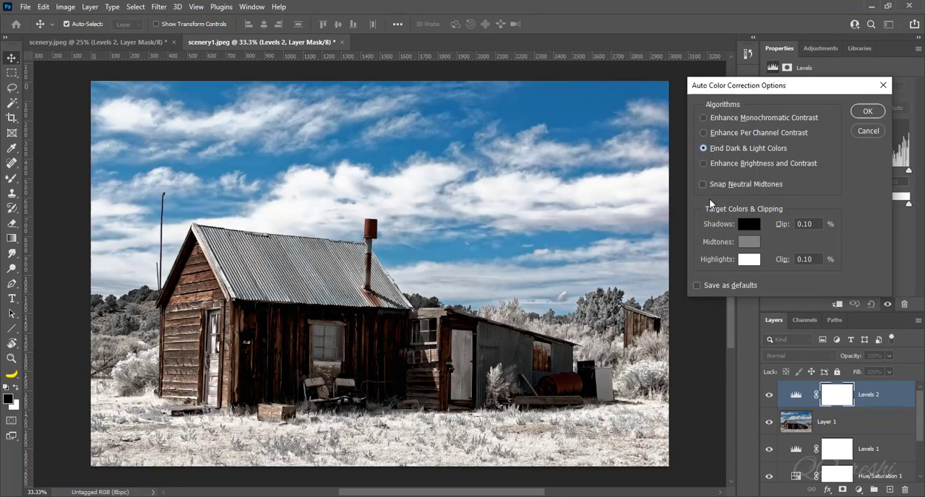
click(702, 184)
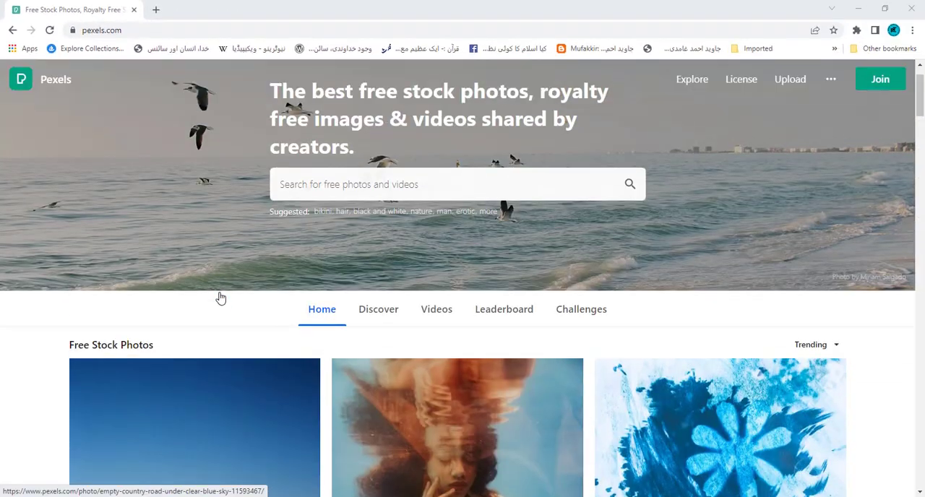
mouse_move(437, 315)
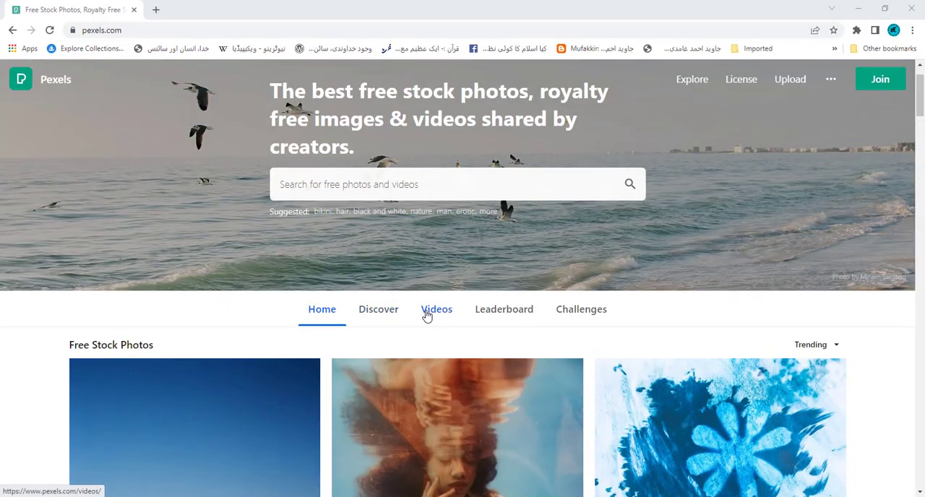
mouse_move(443, 315)
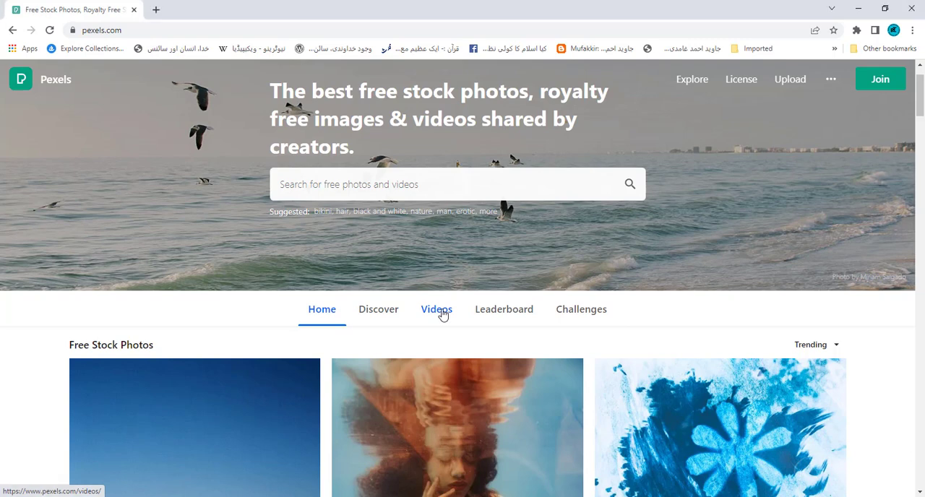
Step: From the Pexels search bar's recent searches, load the 'blur face' photo results
click(448, 185)
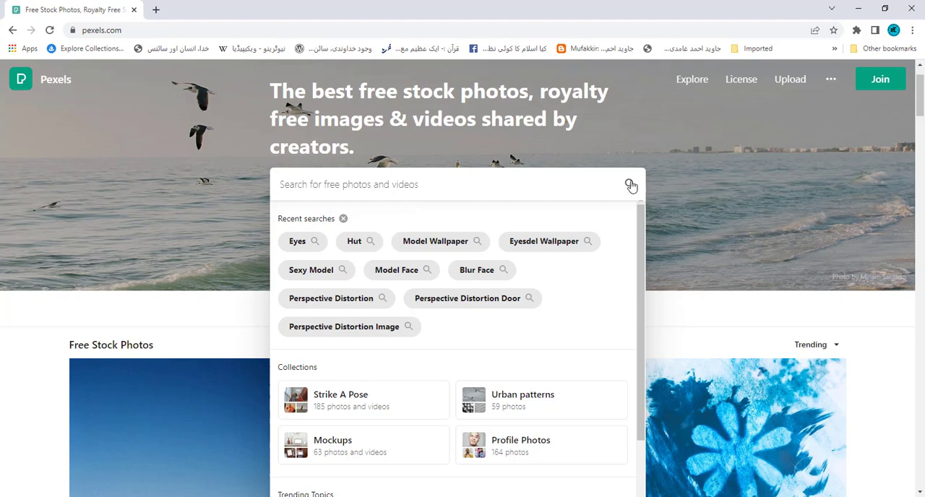
mouse_move(474, 277)
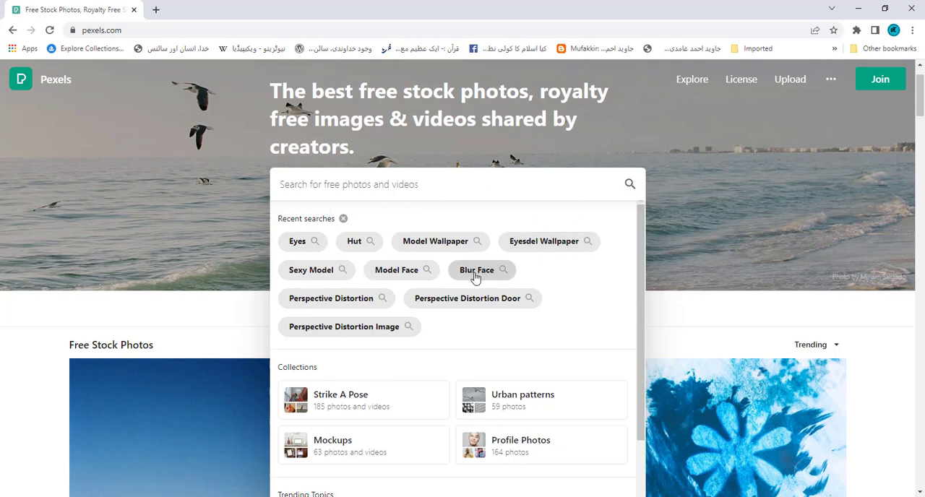
click(476, 269)
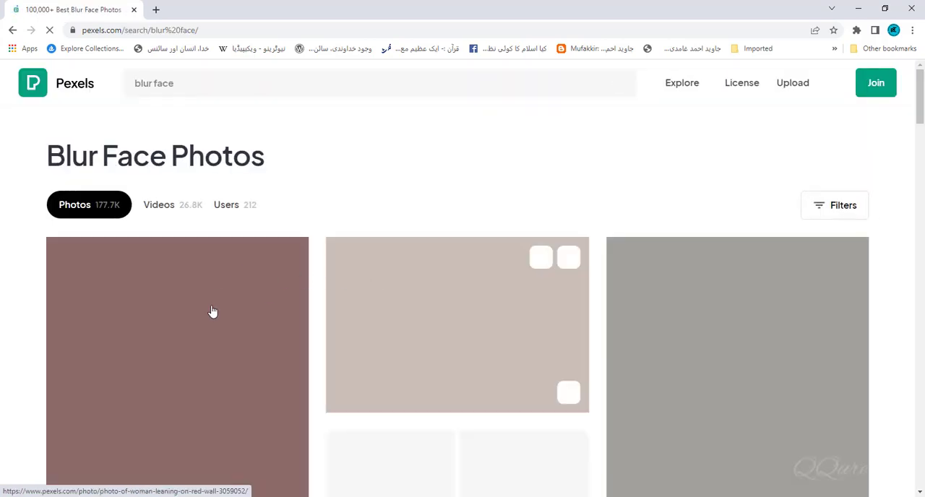
Step: Scroll through the Blur Face photo results, then return to the Pexels homepage
scroll(down, 3)
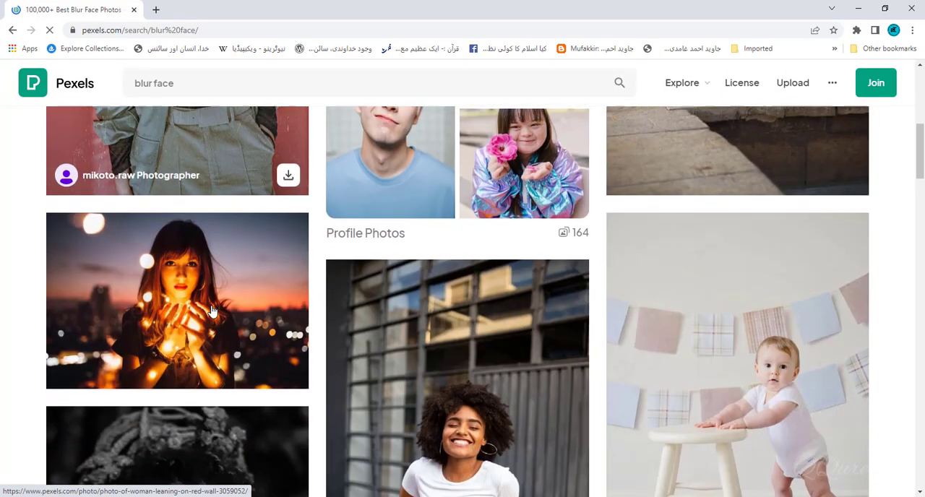
scroll(down, 3)
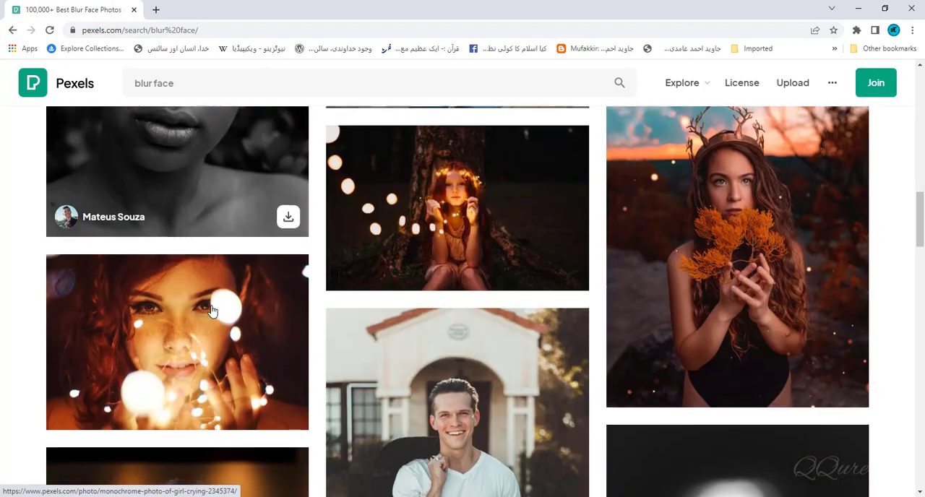
scroll(down, 3)
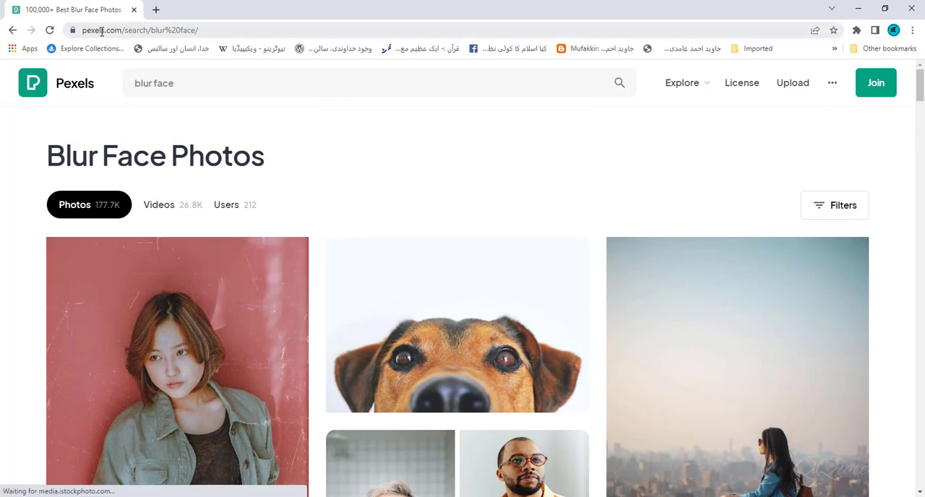
click(14, 32)
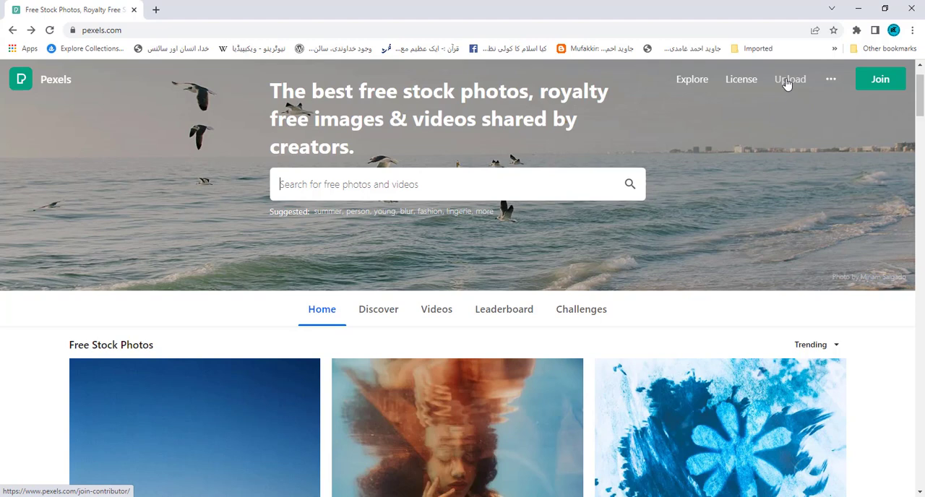
mouse_move(655, 142)
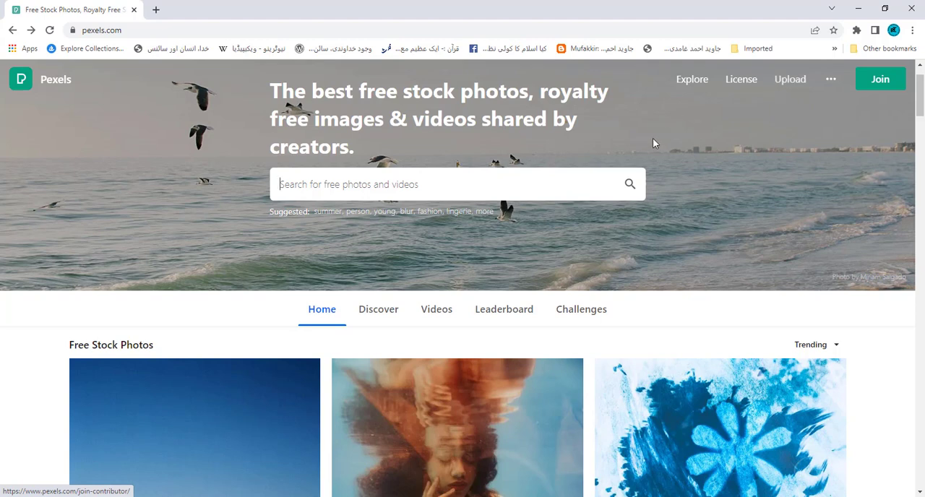
mouse_move(360, 254)
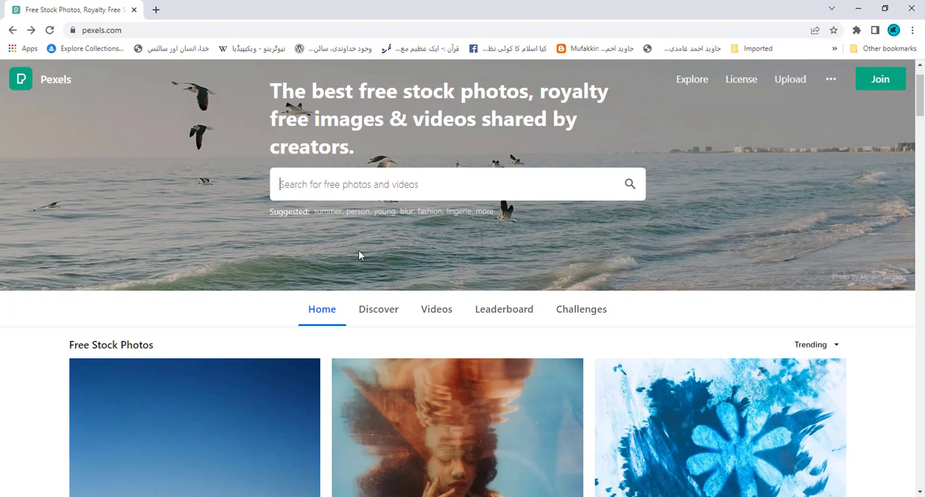
mouse_move(361, 322)
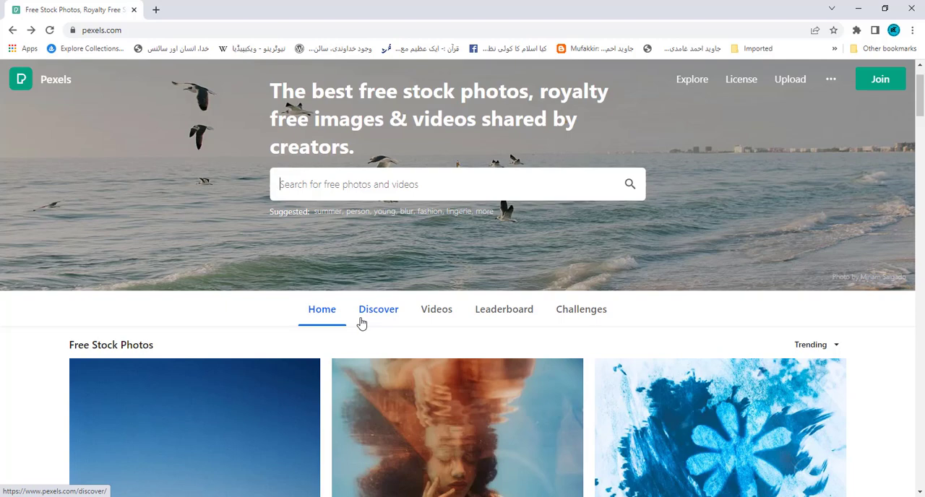
mouse_move(315, 327)
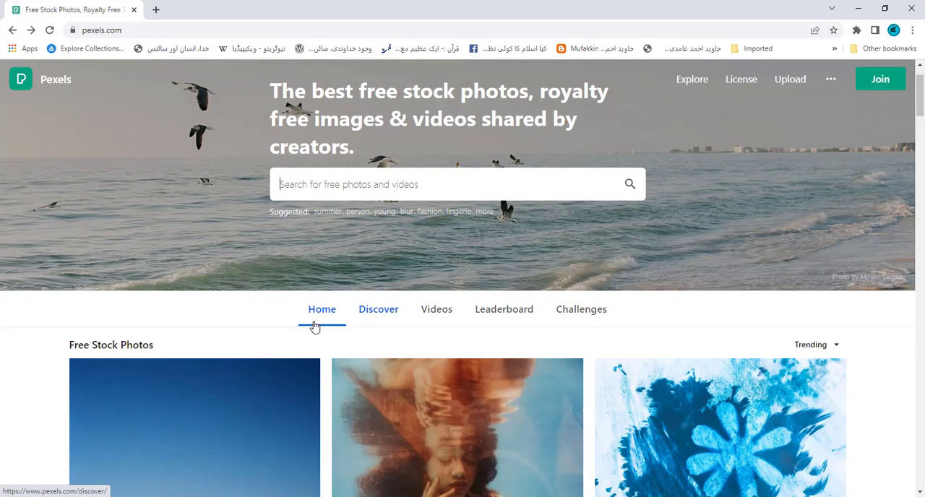
scroll(down, 3)
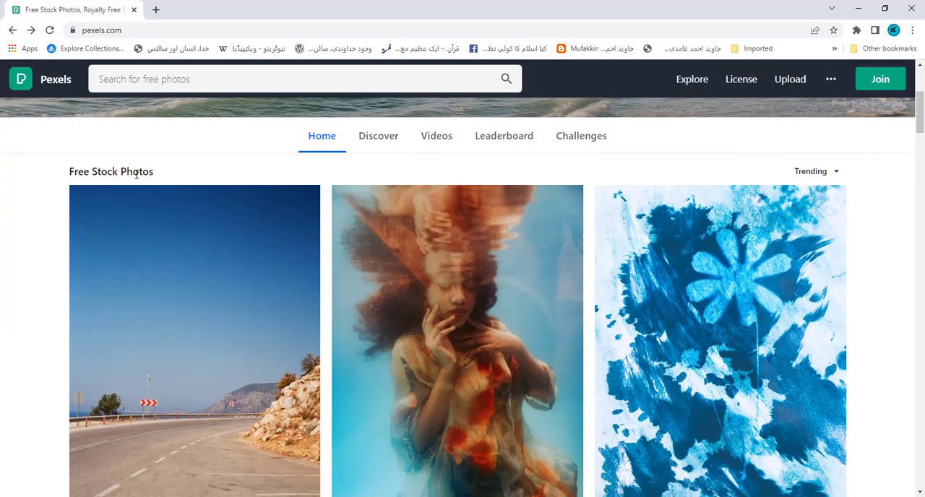
mouse_move(167, 175)
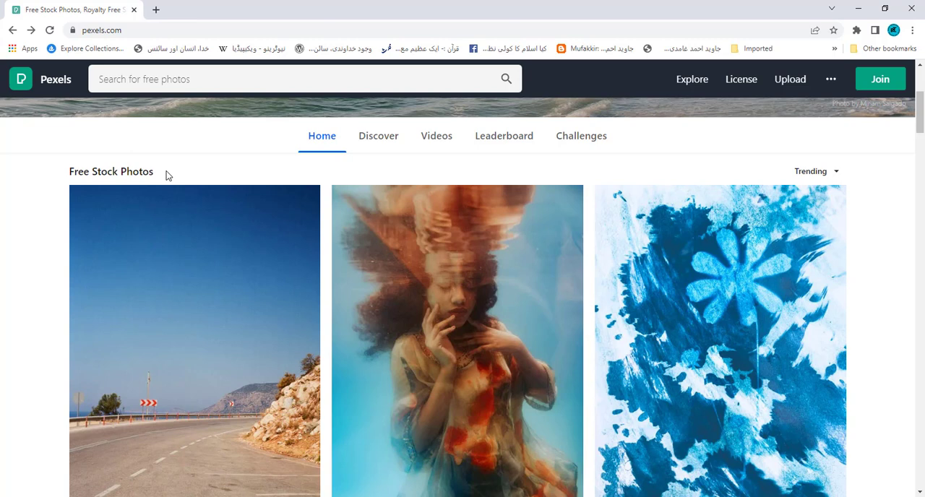
mouse_move(216, 338)
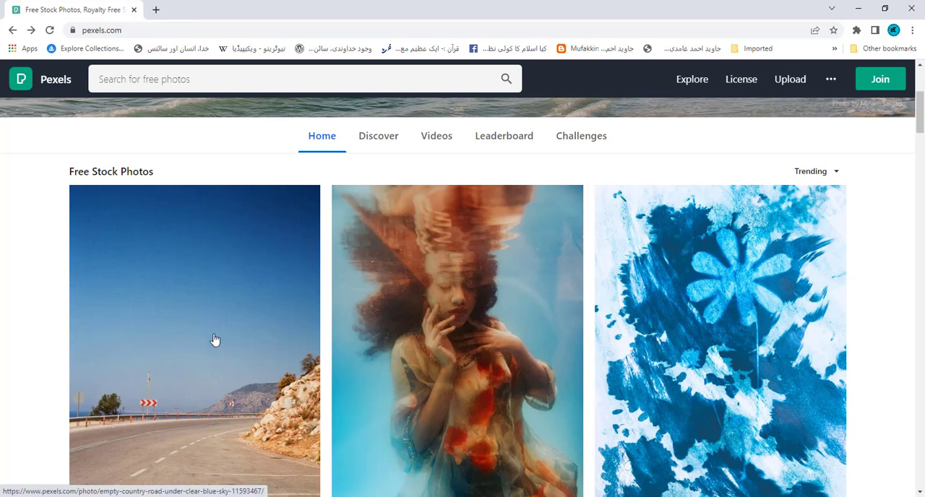
mouse_move(210, 379)
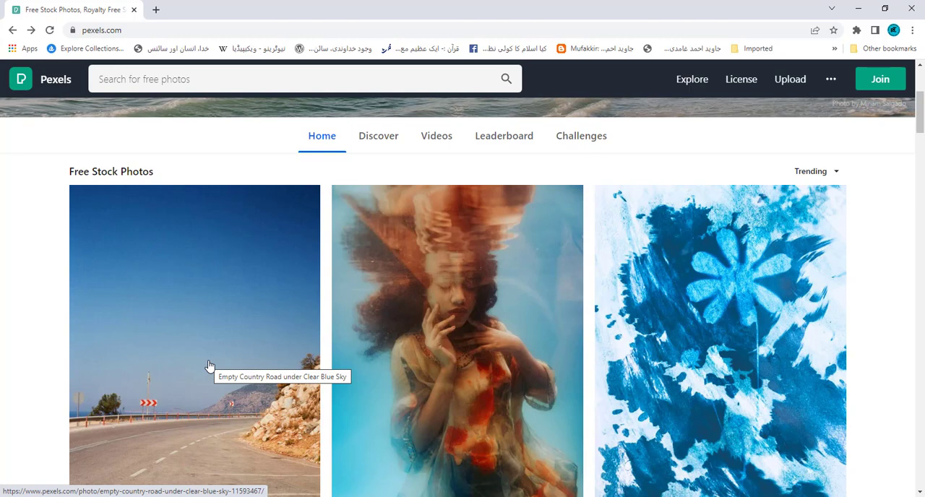